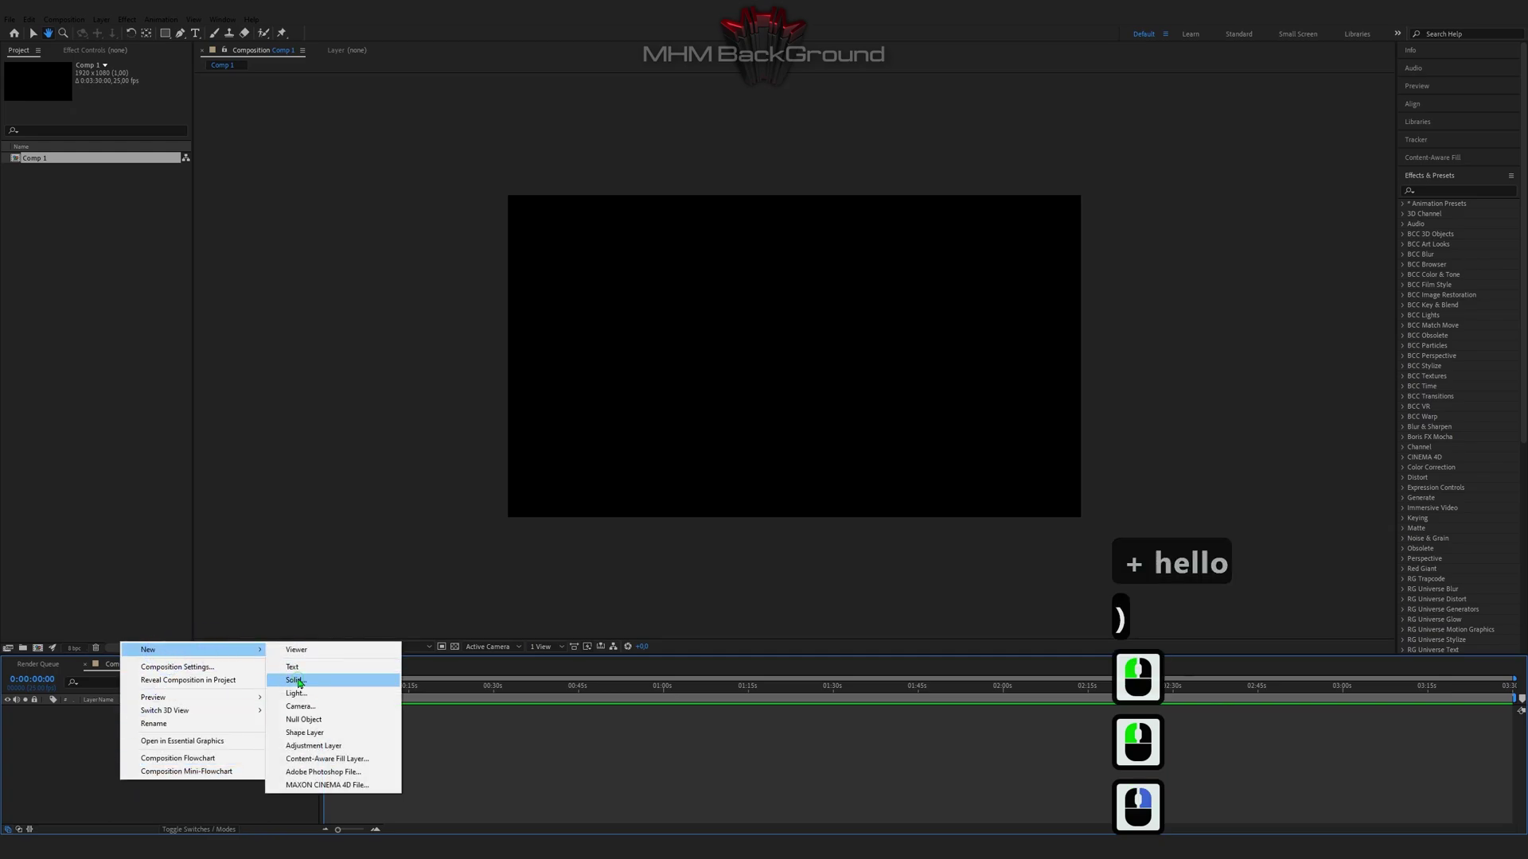
# Add a solid layer and apply the Video Copilot Element 3D effect to it.
pyautogui.click(297, 681)
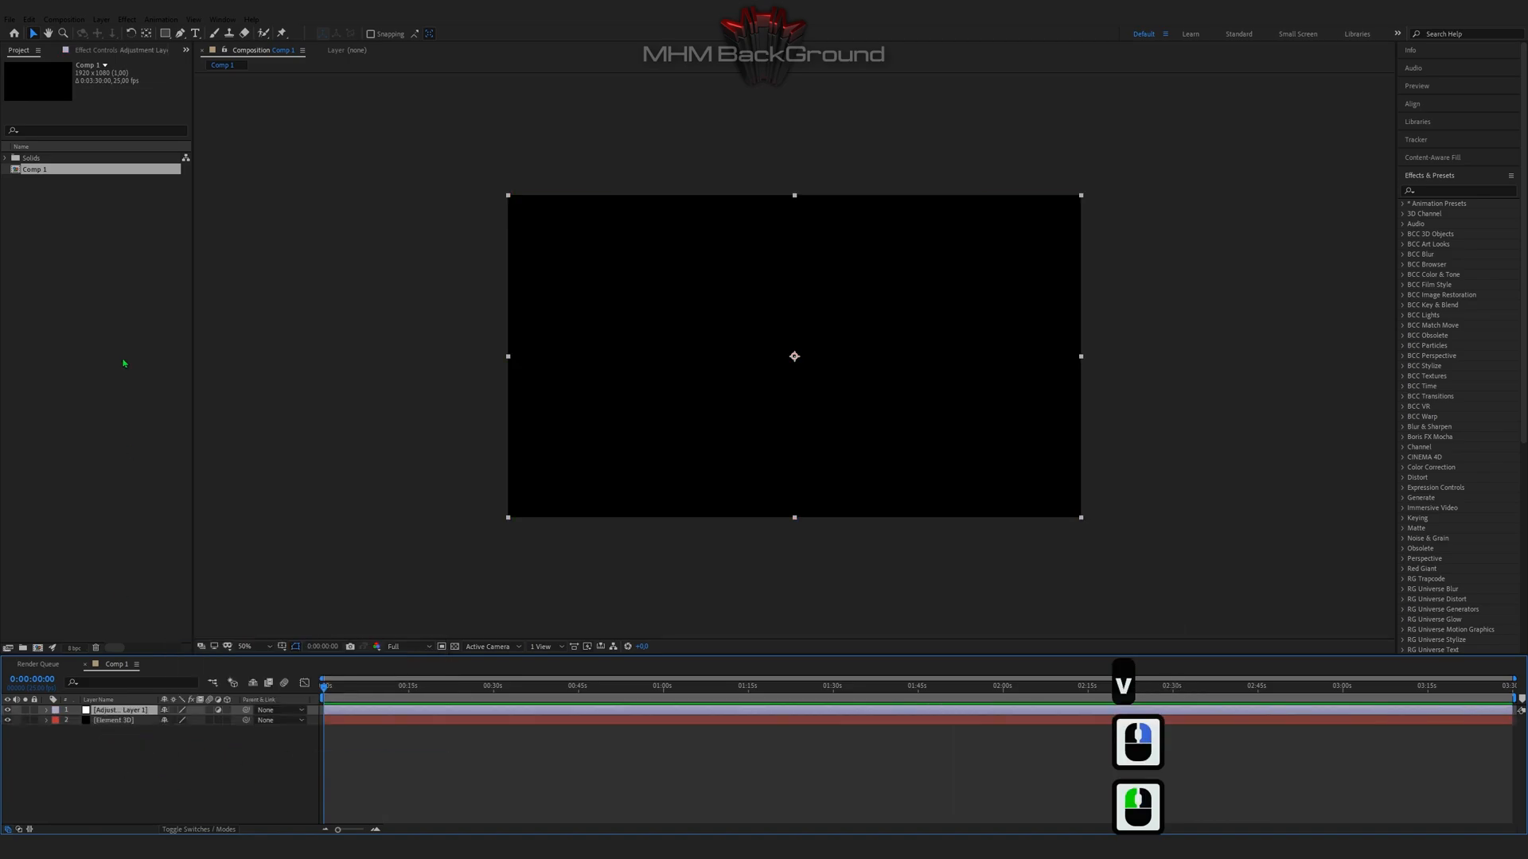
pyautogui.click(125, 19)
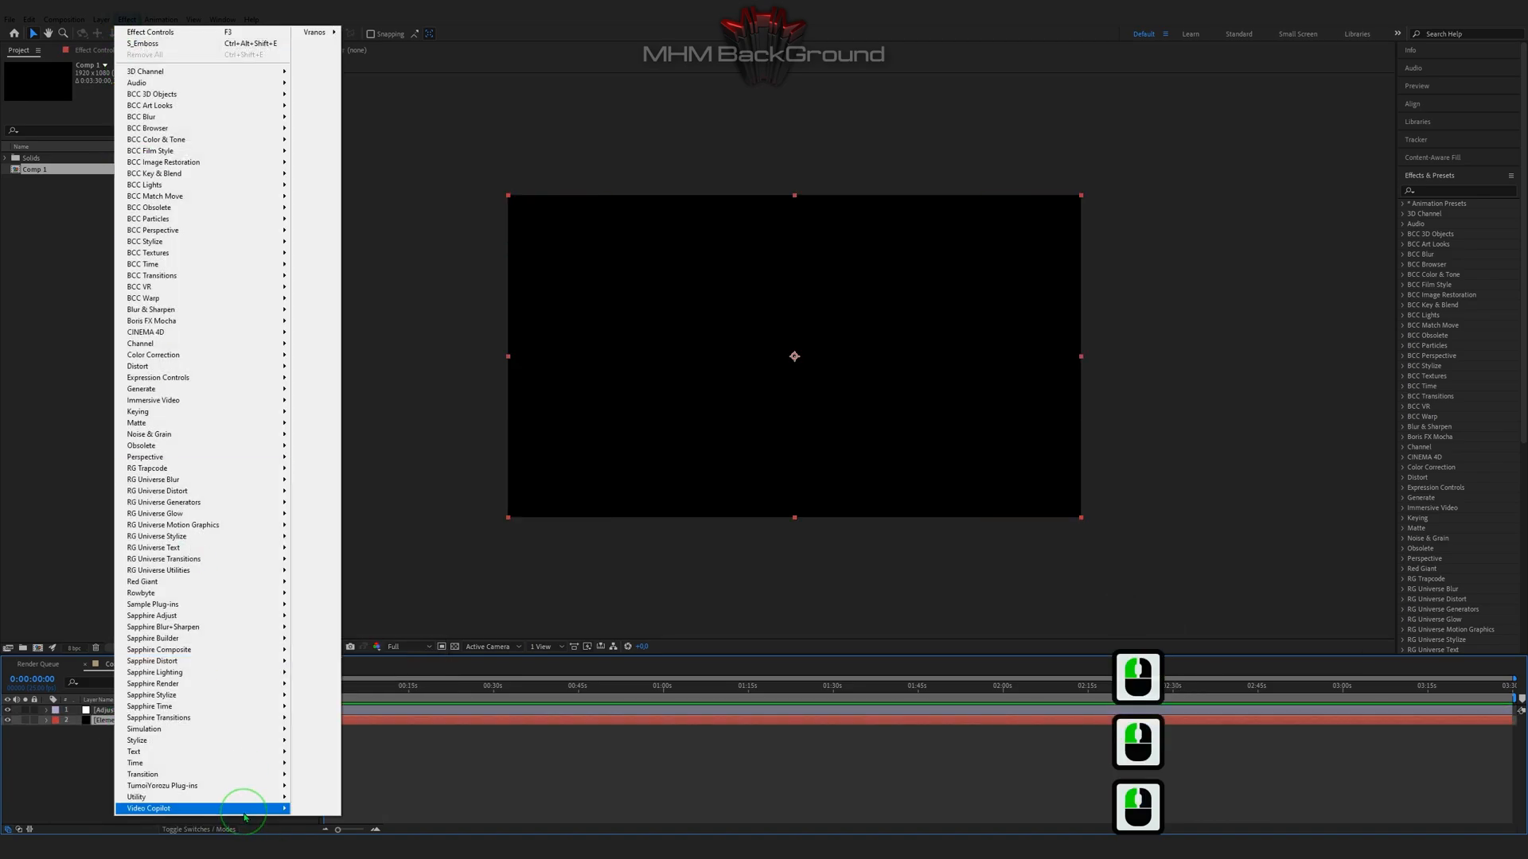
pyautogui.click(148, 808)
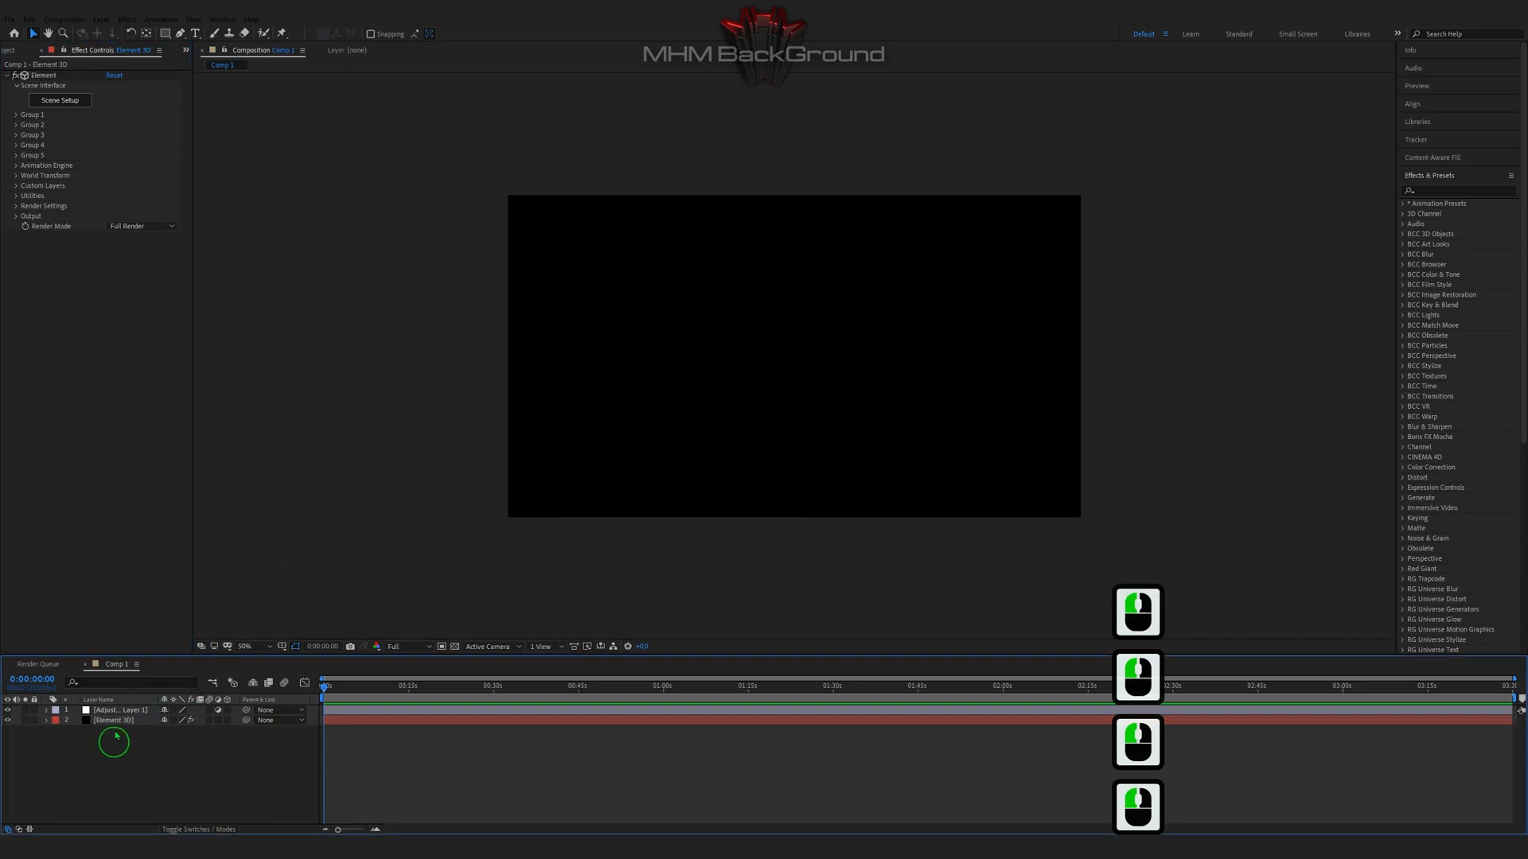
# Create a 'MISS HENTAI MUSIC' text layer with its anchor point centered.
pyautogui.write('mis')
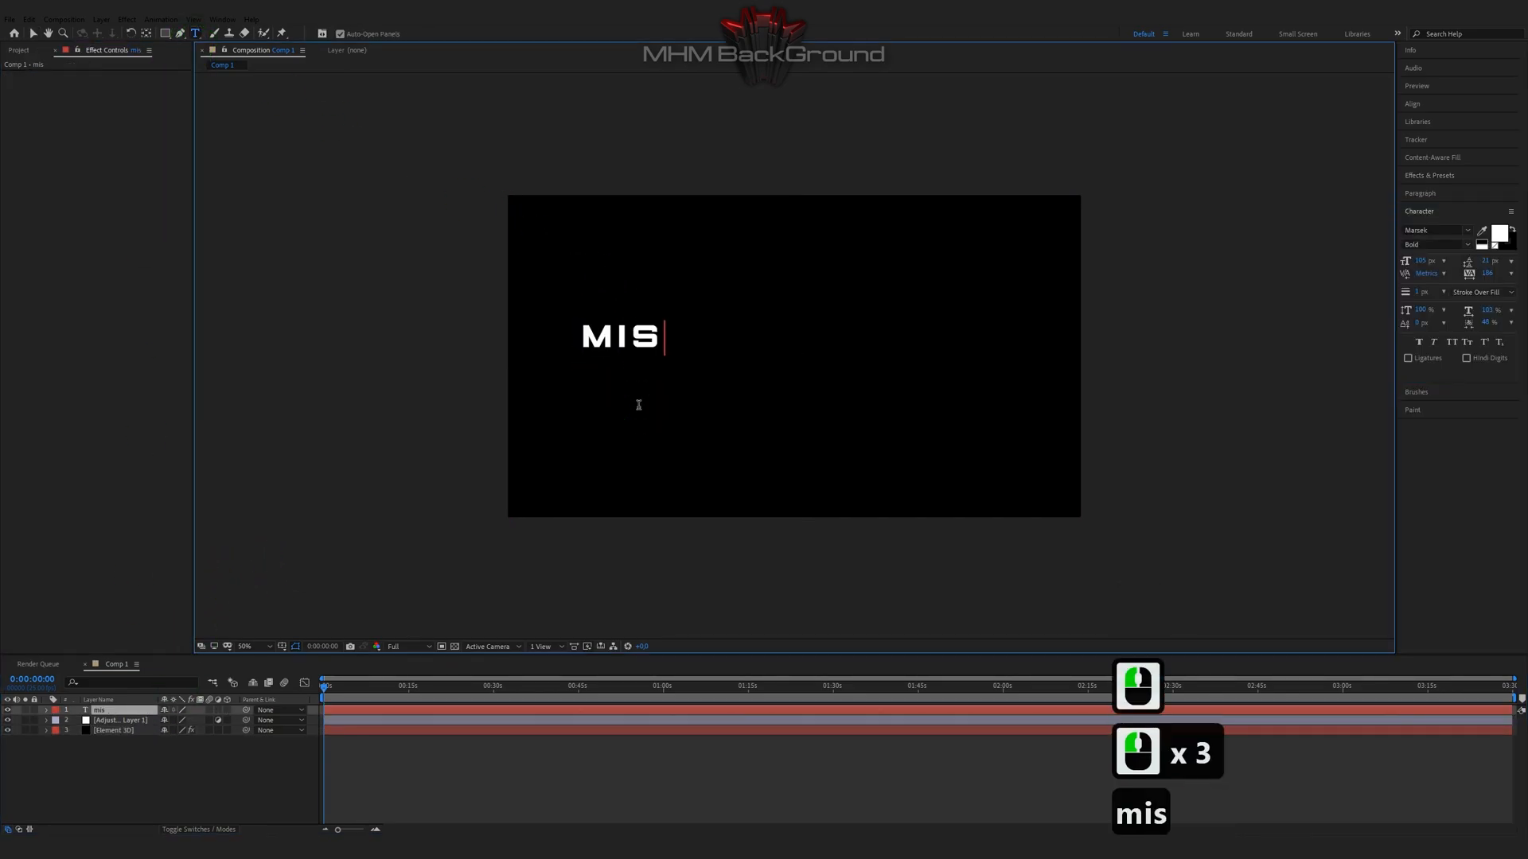
pyautogui.write('S HENTAI MUSIC')
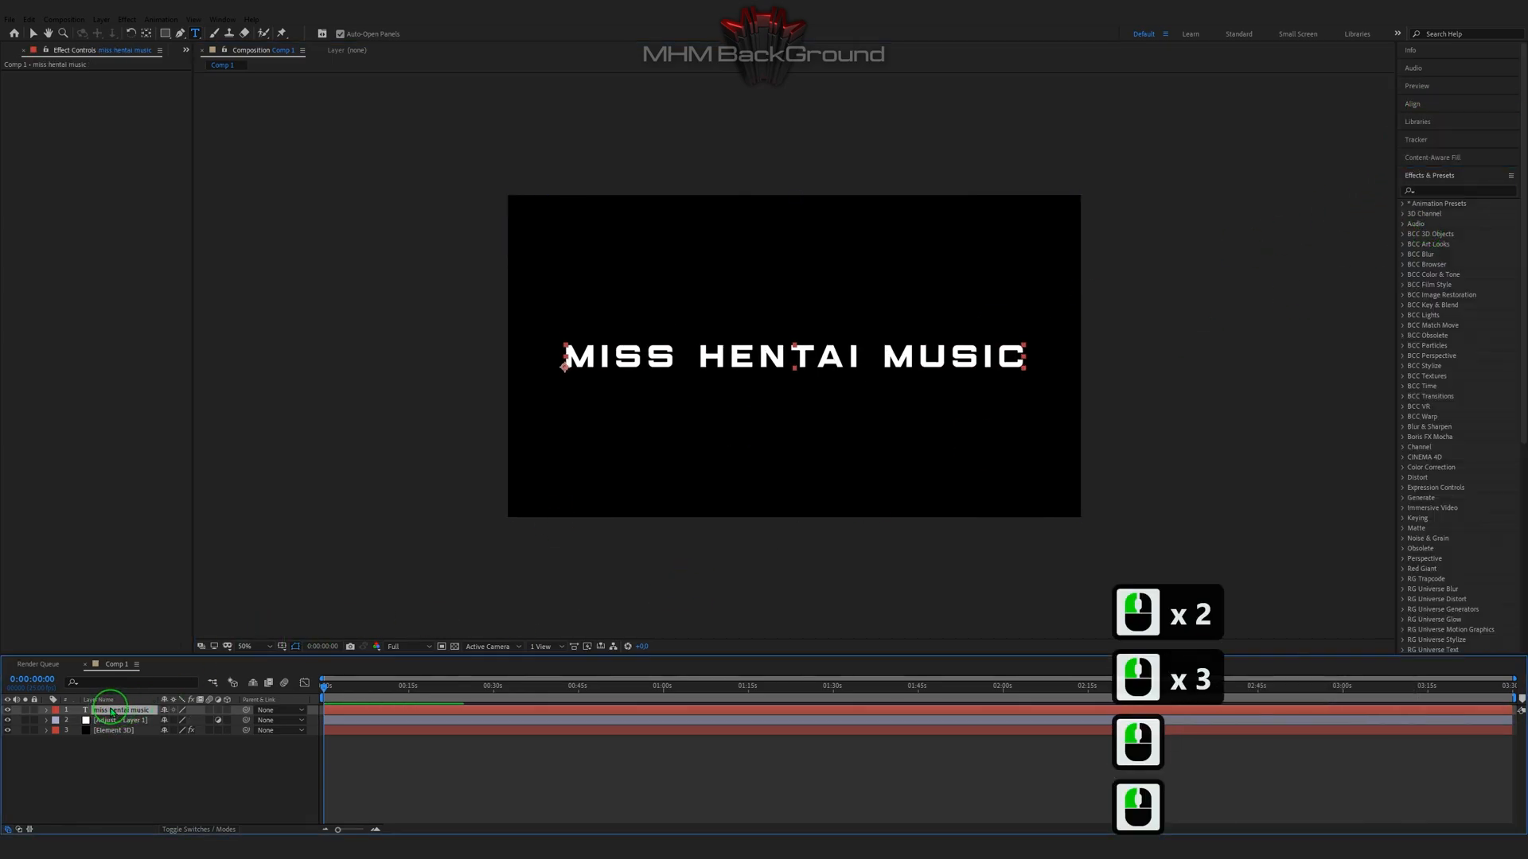
pyautogui.click(1429, 175)
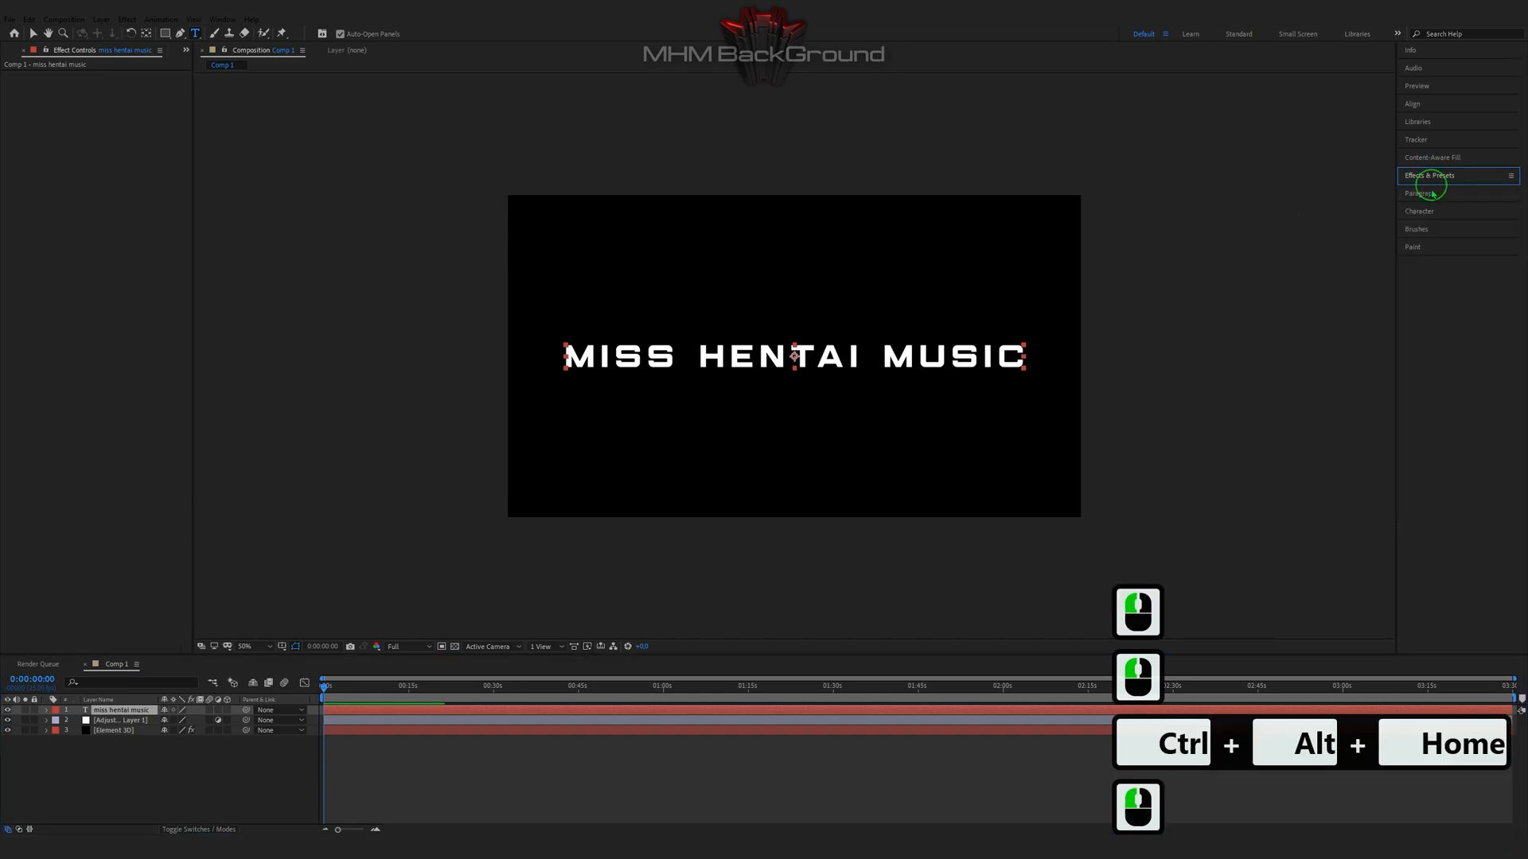
pyautogui.click(1419, 212)
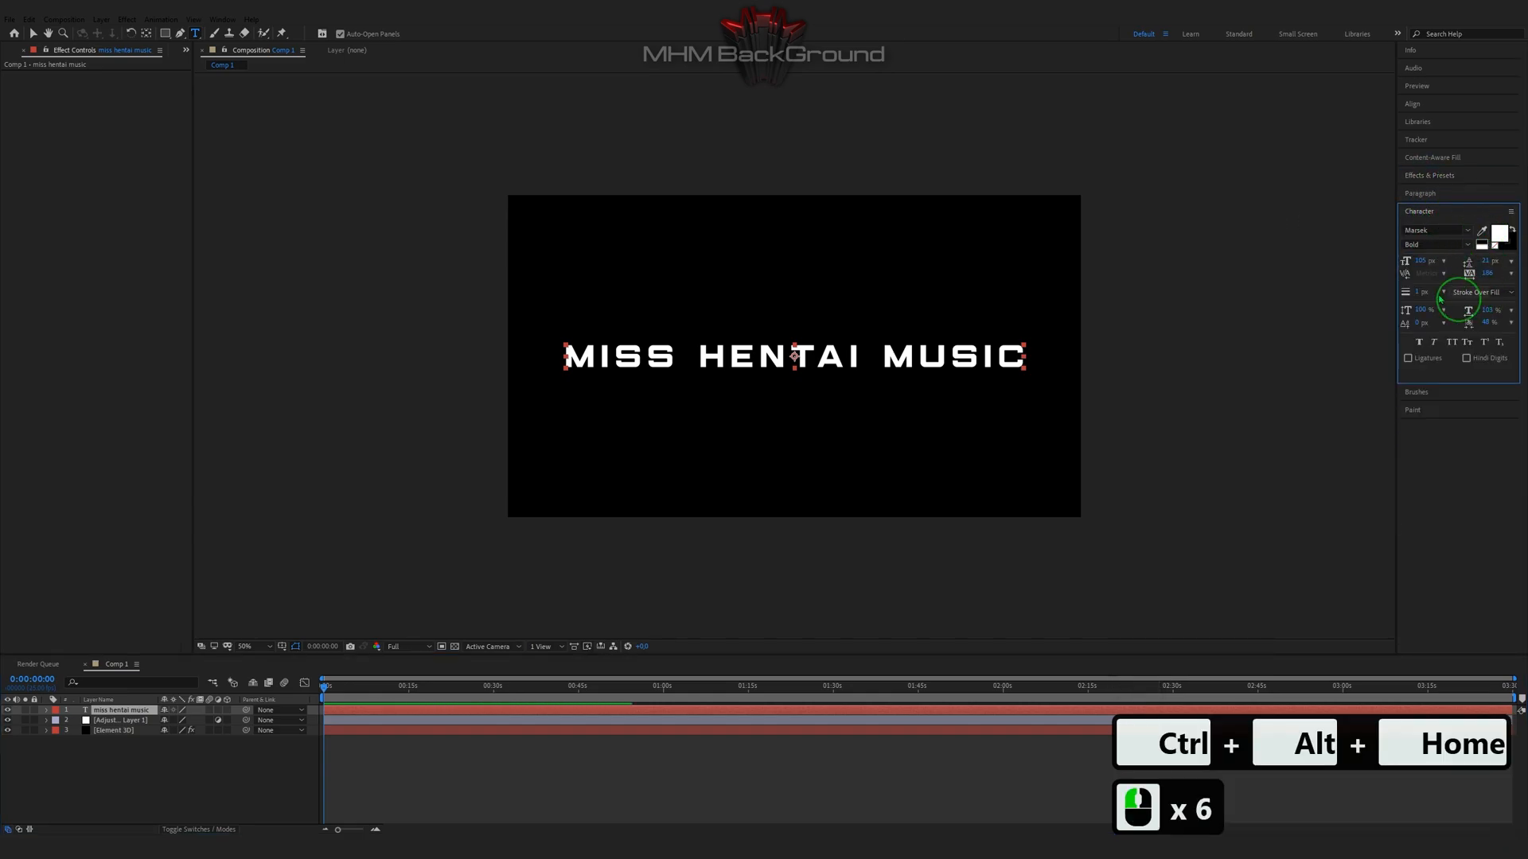
pyautogui.press('ctrl+alt+home')
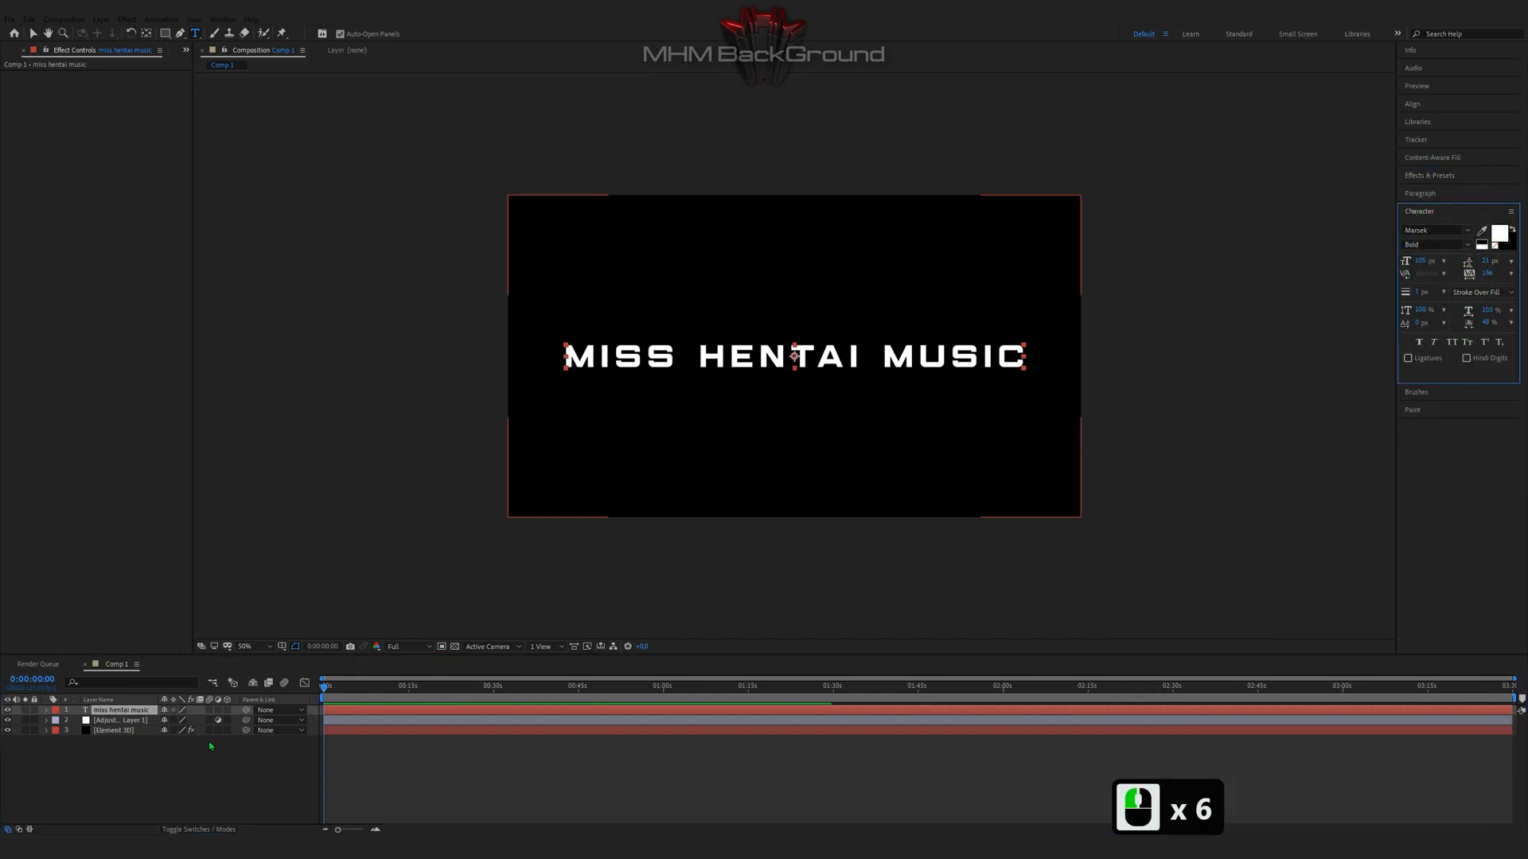
# Set Element 3D's Custom Layers Path Layer 1 to the text layer.
pyautogui.click(112, 729)
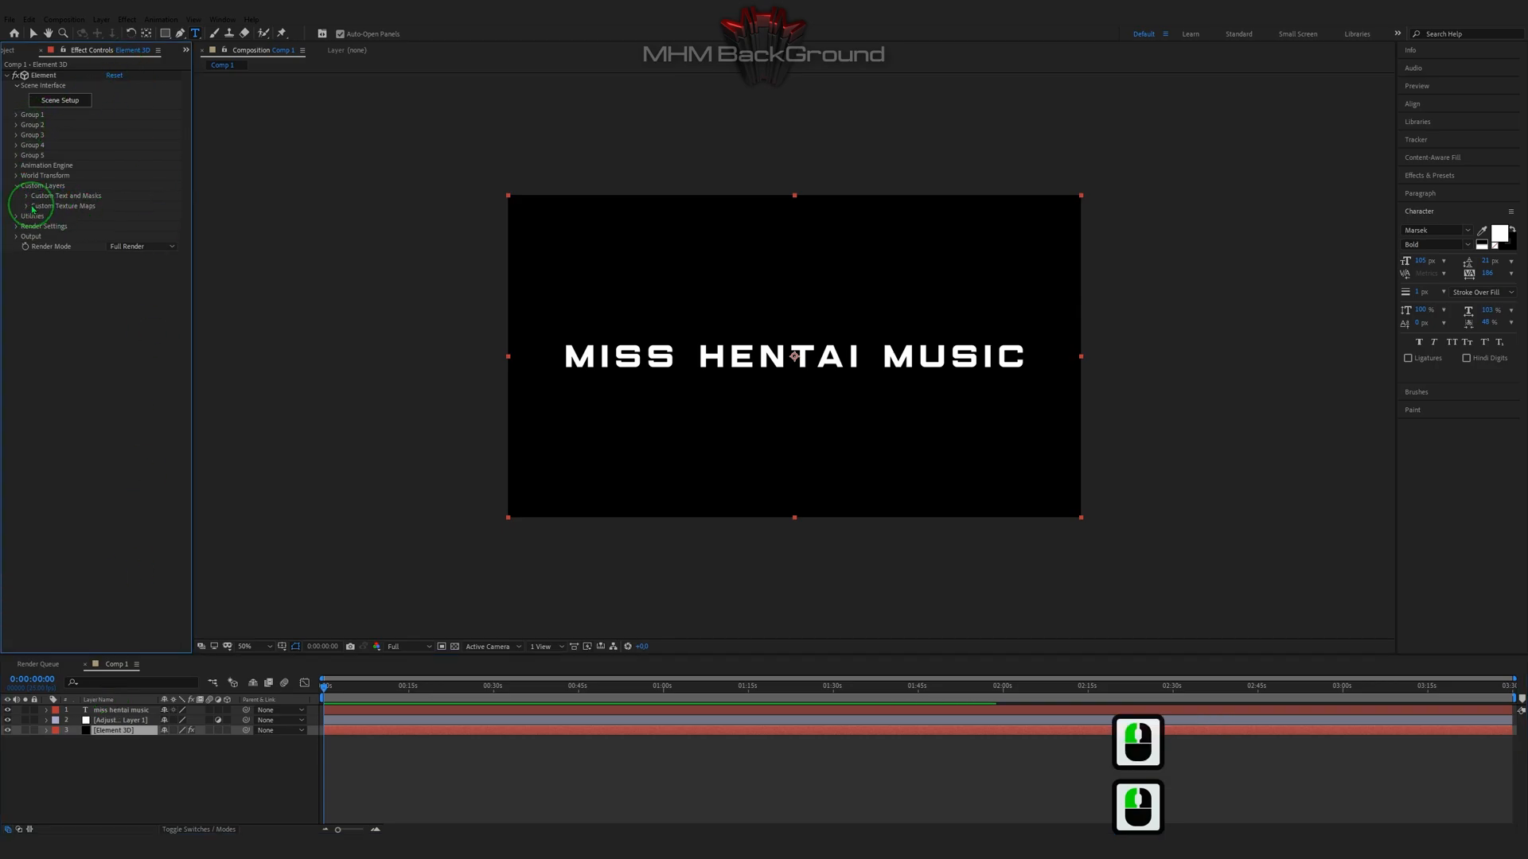
pyautogui.click(23, 195)
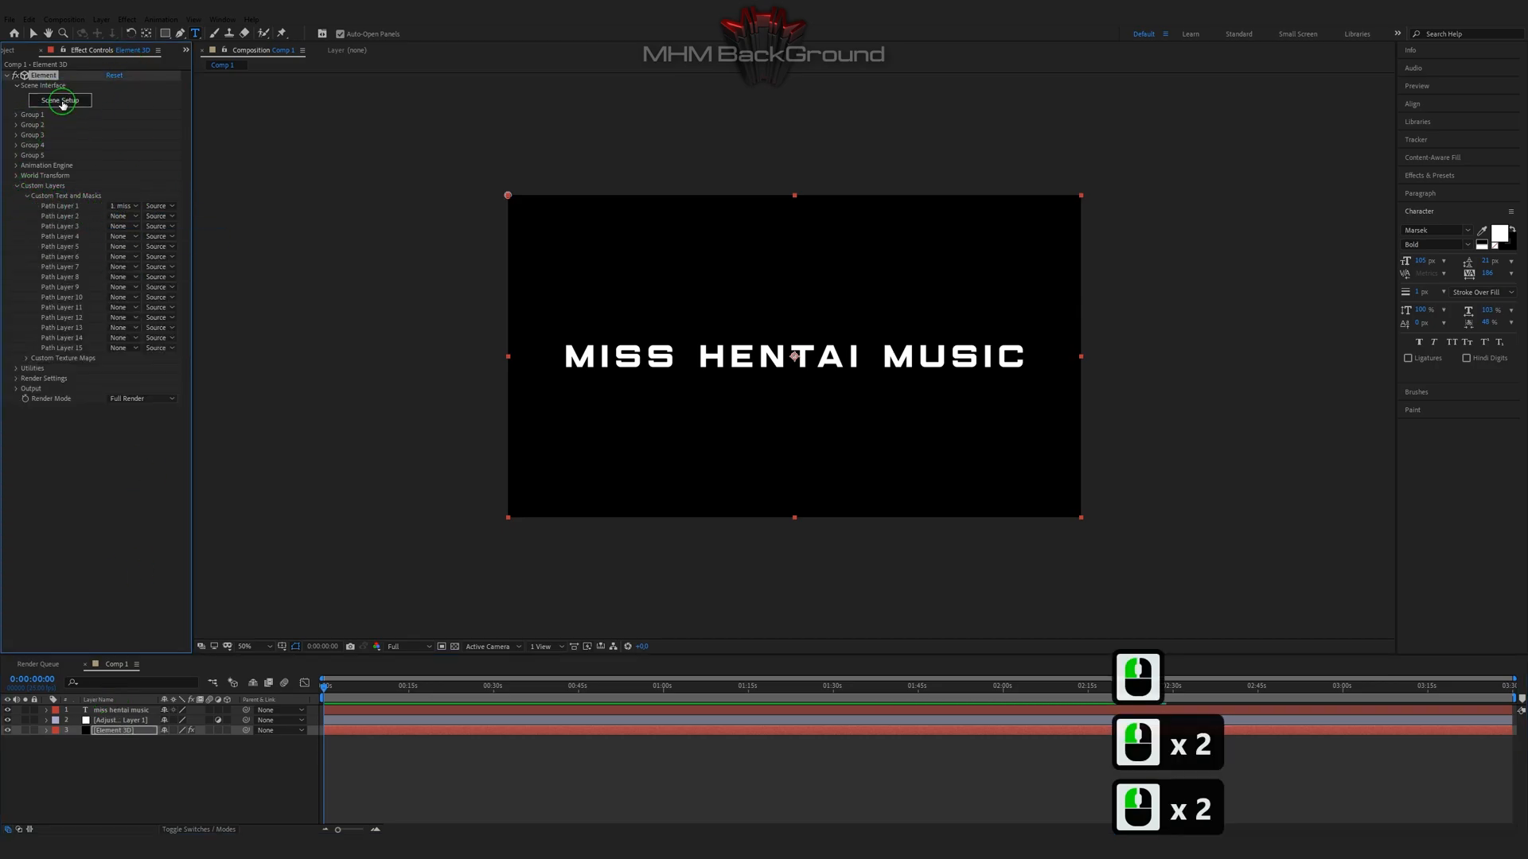
# In Scene Setup, extrude the custom text with a deeper extrusion depth.
pyautogui.click(58, 100)
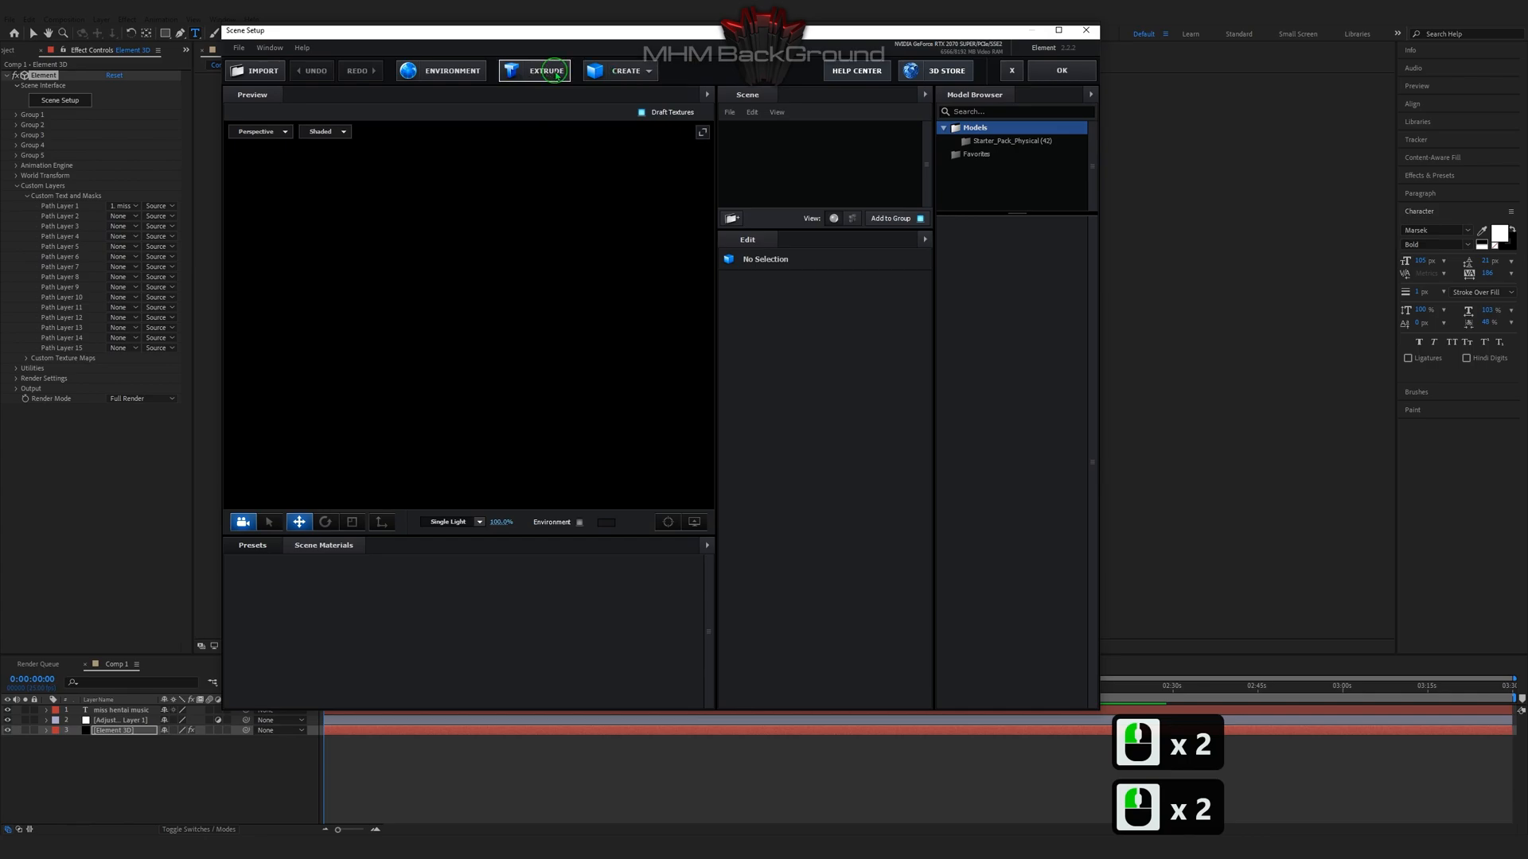
pyautogui.click(543, 70)
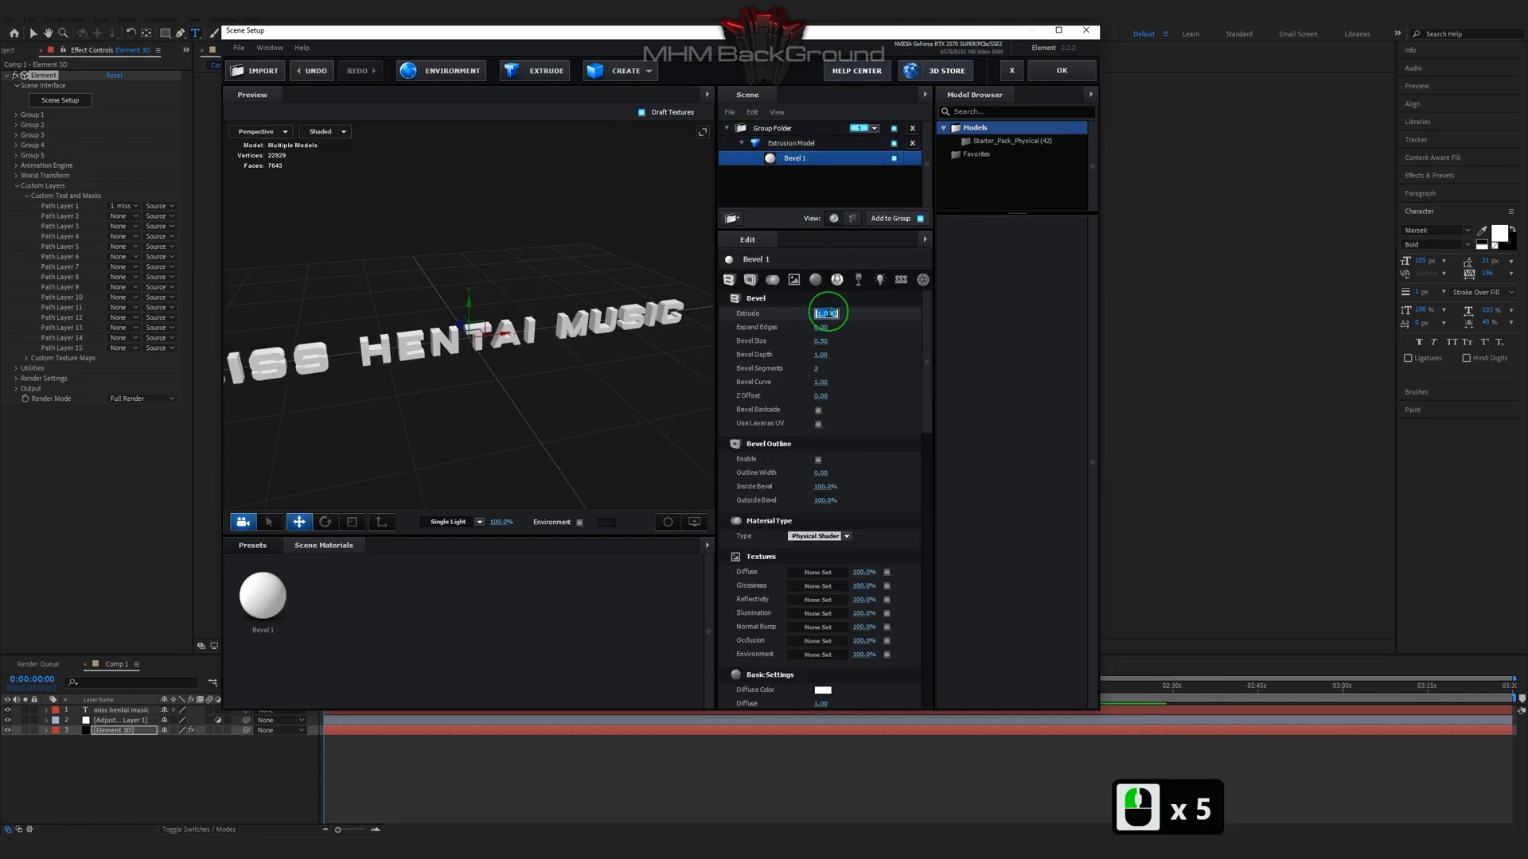
pyautogui.press('Tab')
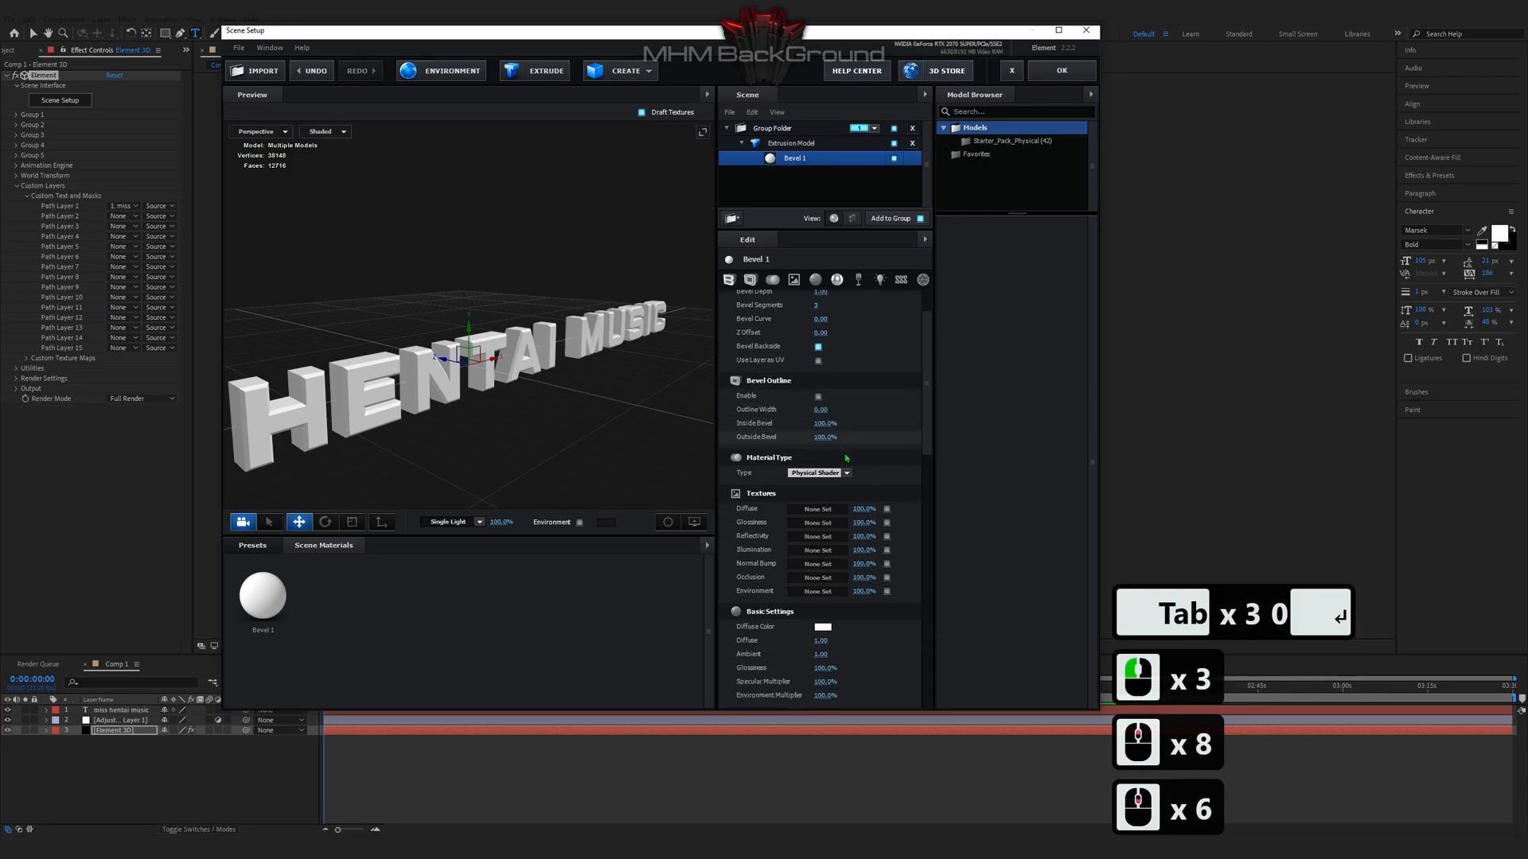
pyautogui.click(821, 626)
pyautogui.write('b400ff')
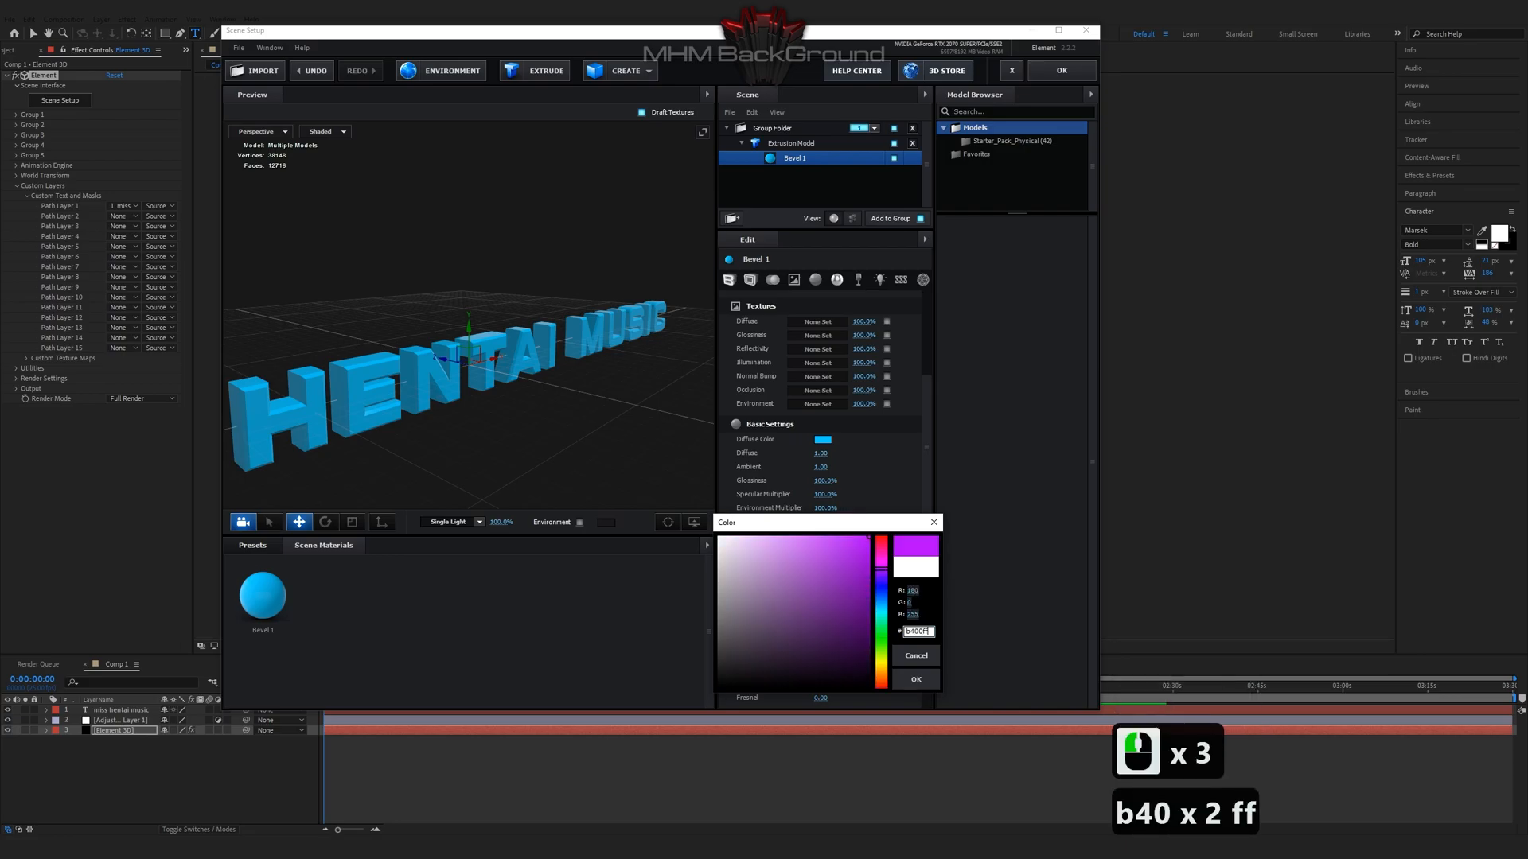
# Give the text purple reflection and a 0000b3 blue illumination, and toggle the bevel outline.
pyautogui.click(914, 678)
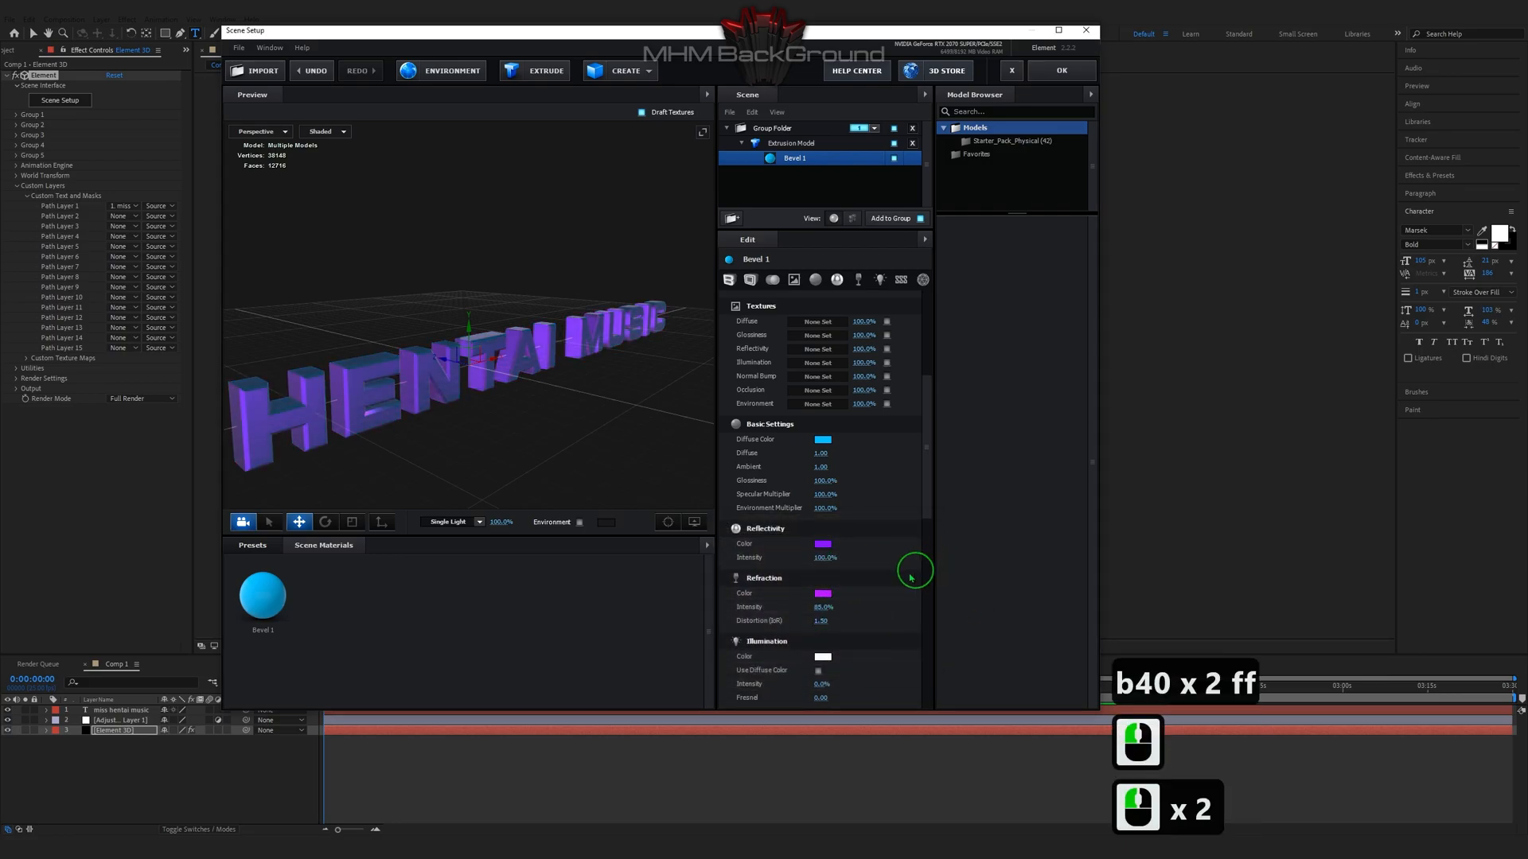
pyautogui.click(822, 655)
pyautogui.write('00b3')
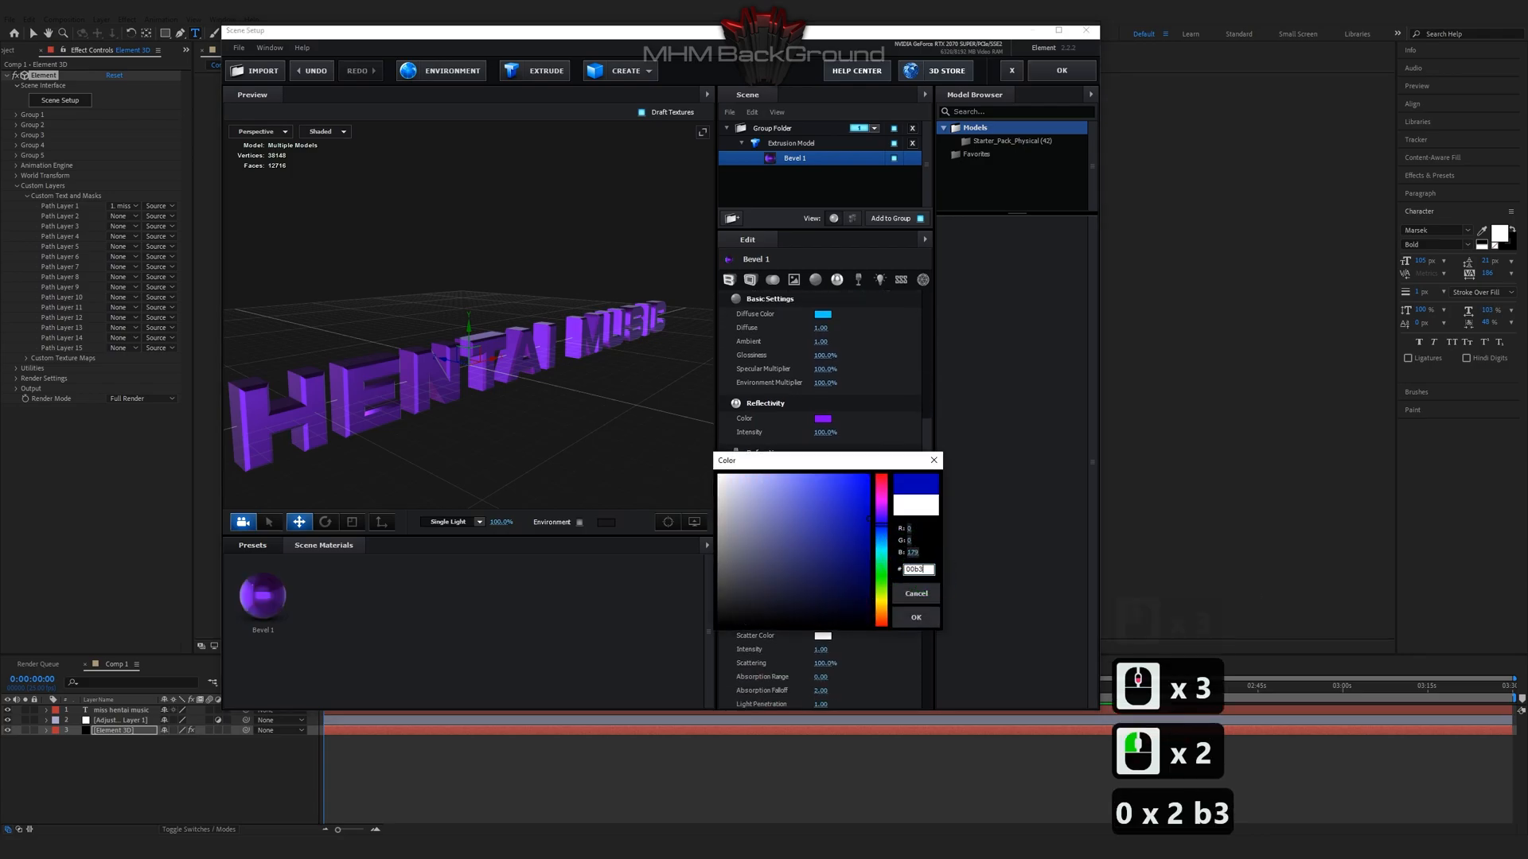
pyautogui.click(913, 617)
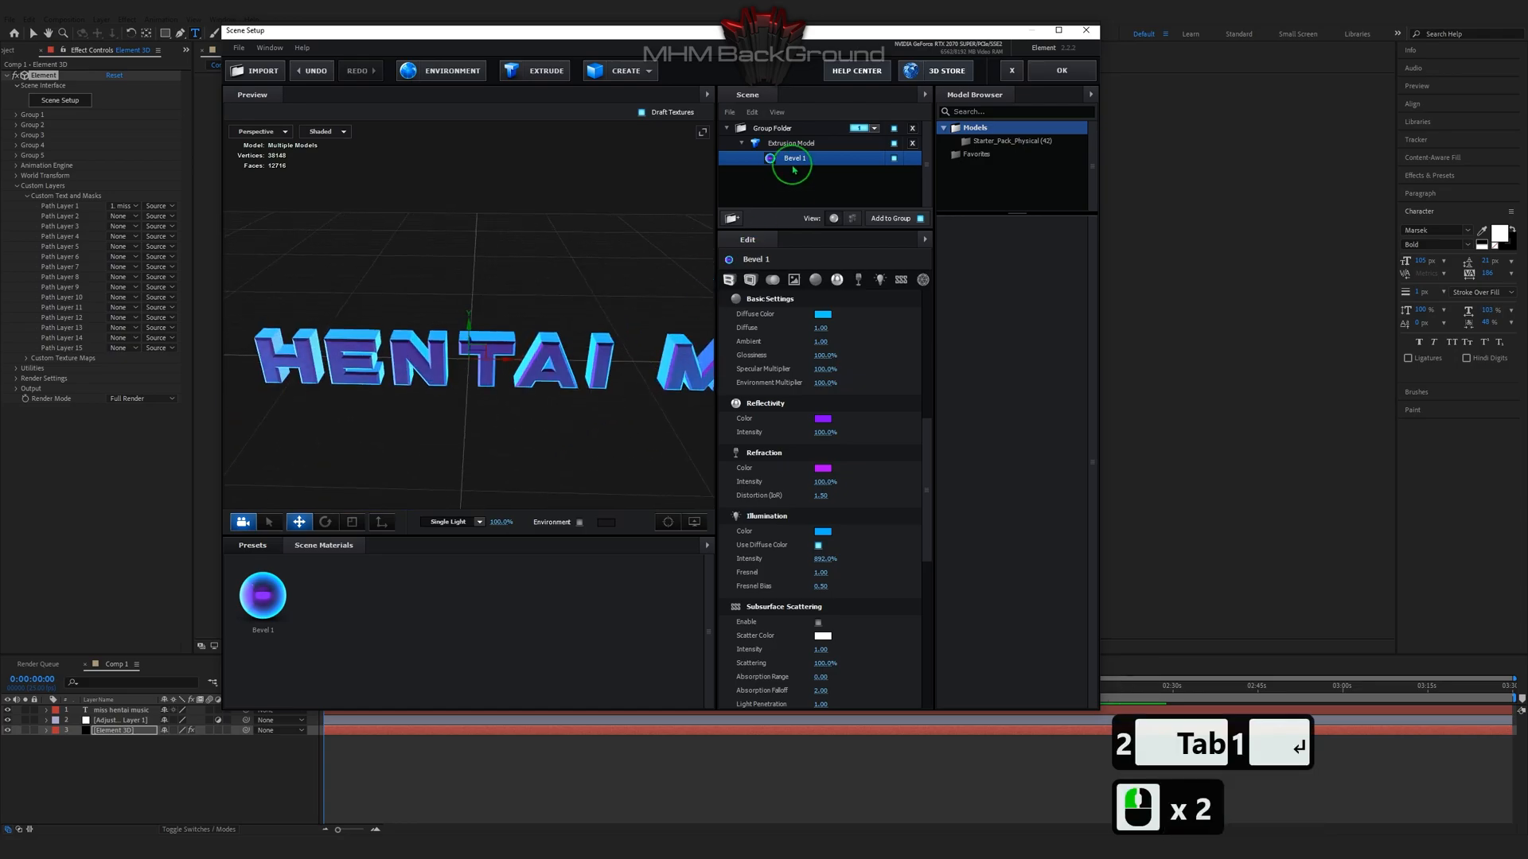
pyautogui.click(728, 280)
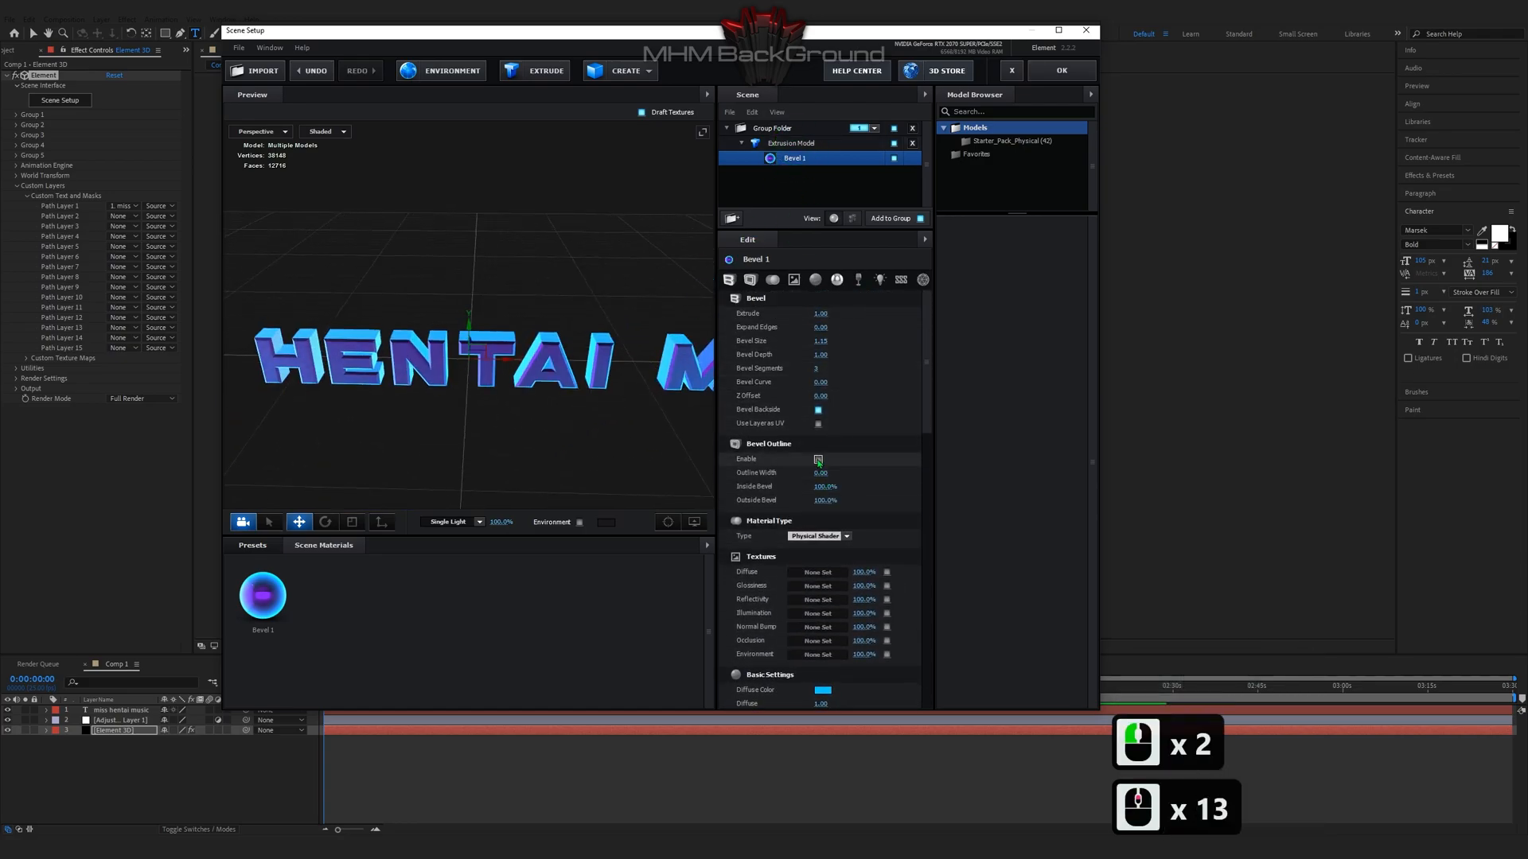
pyautogui.click(818, 459)
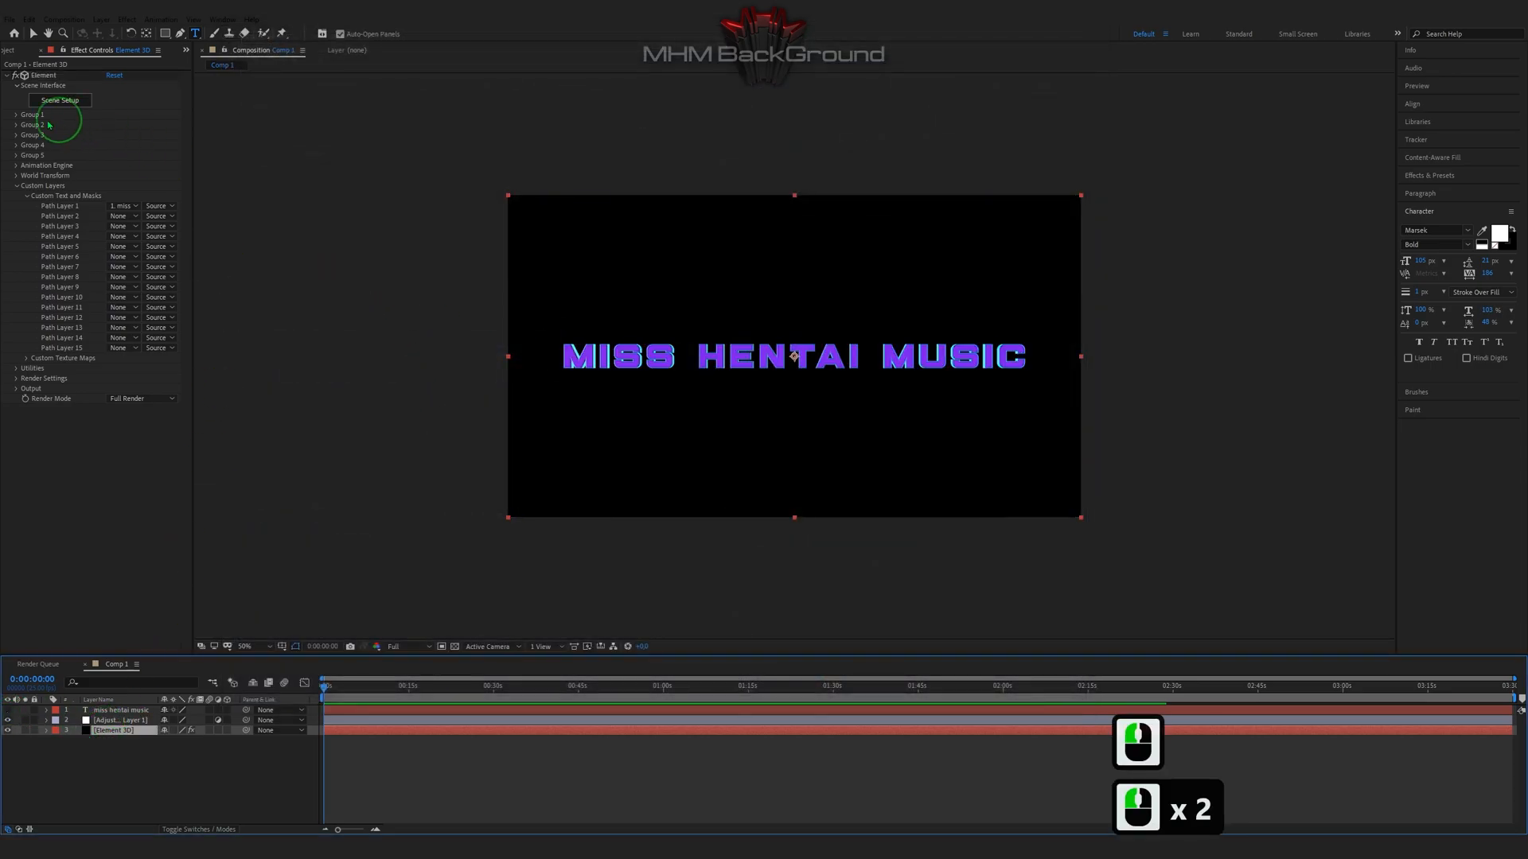
# Set Group 1's Particle Replicator shape to 3D Grid to repeat the title.
pyautogui.click(141, 155)
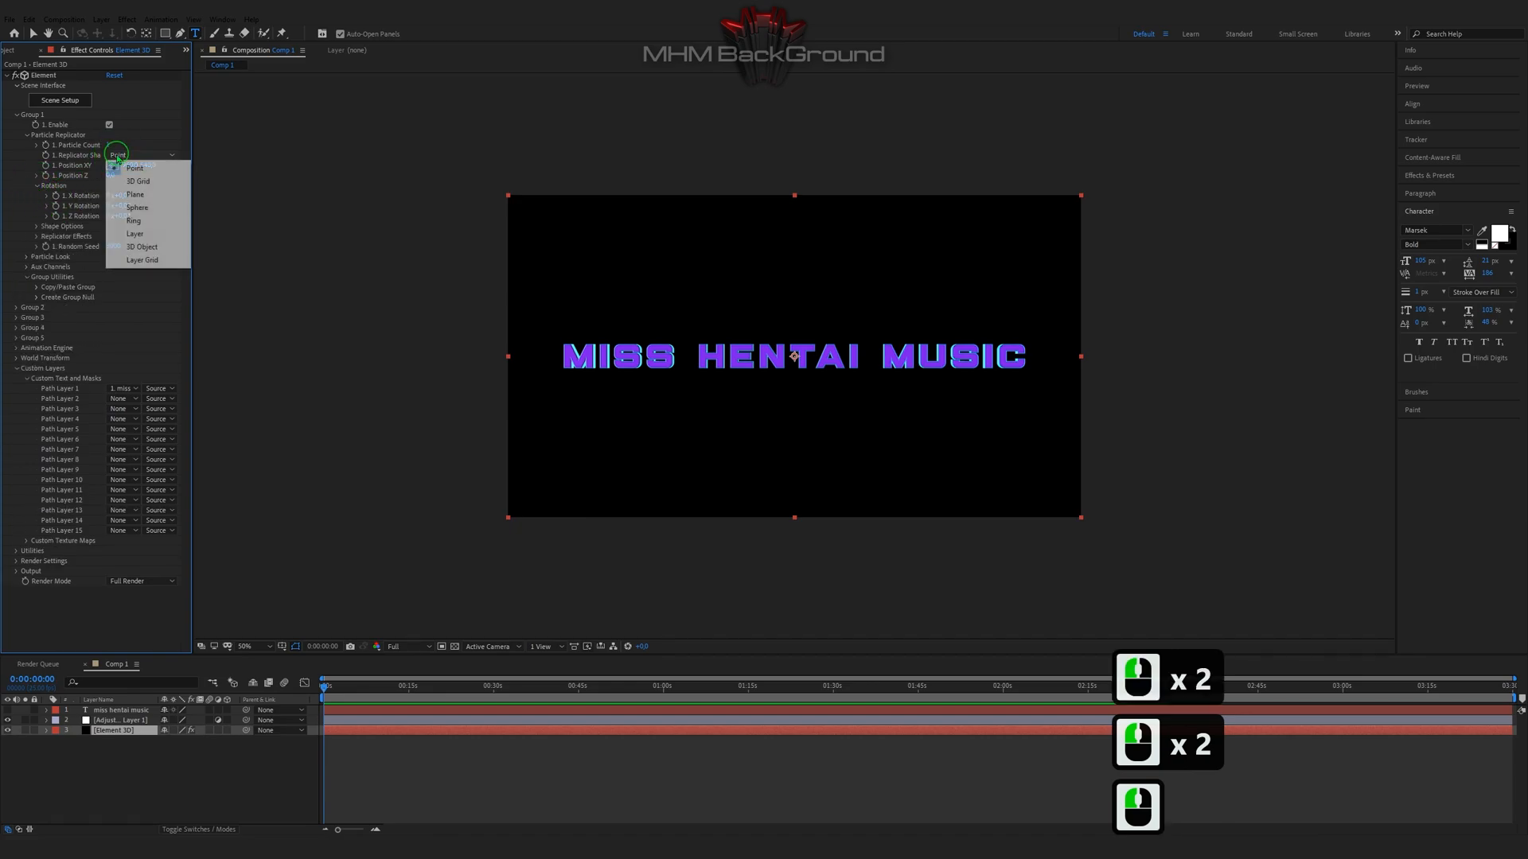
pyautogui.click(136, 181)
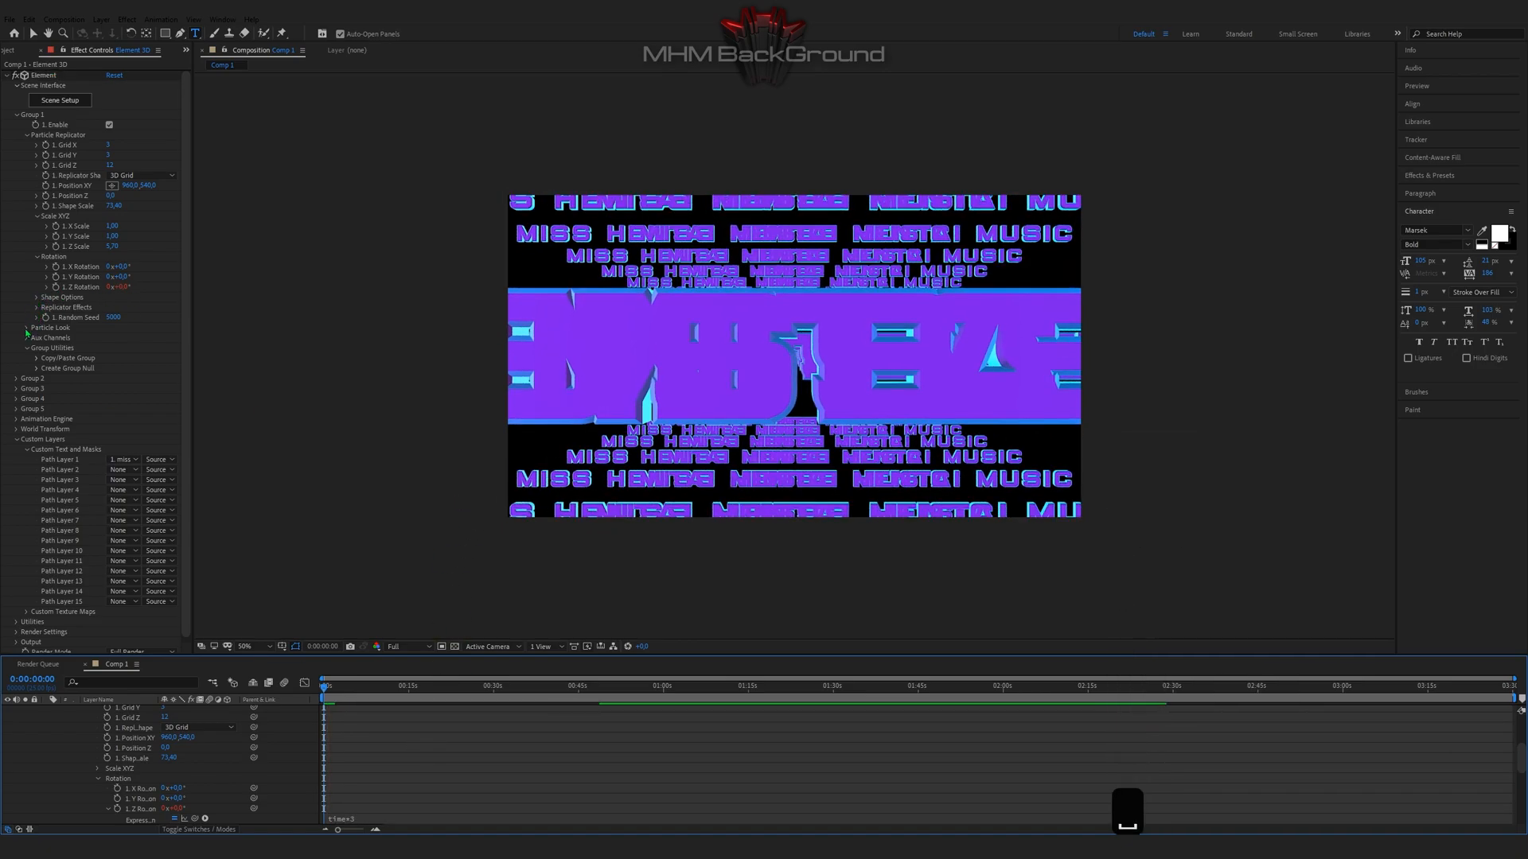
pyautogui.click(25, 328)
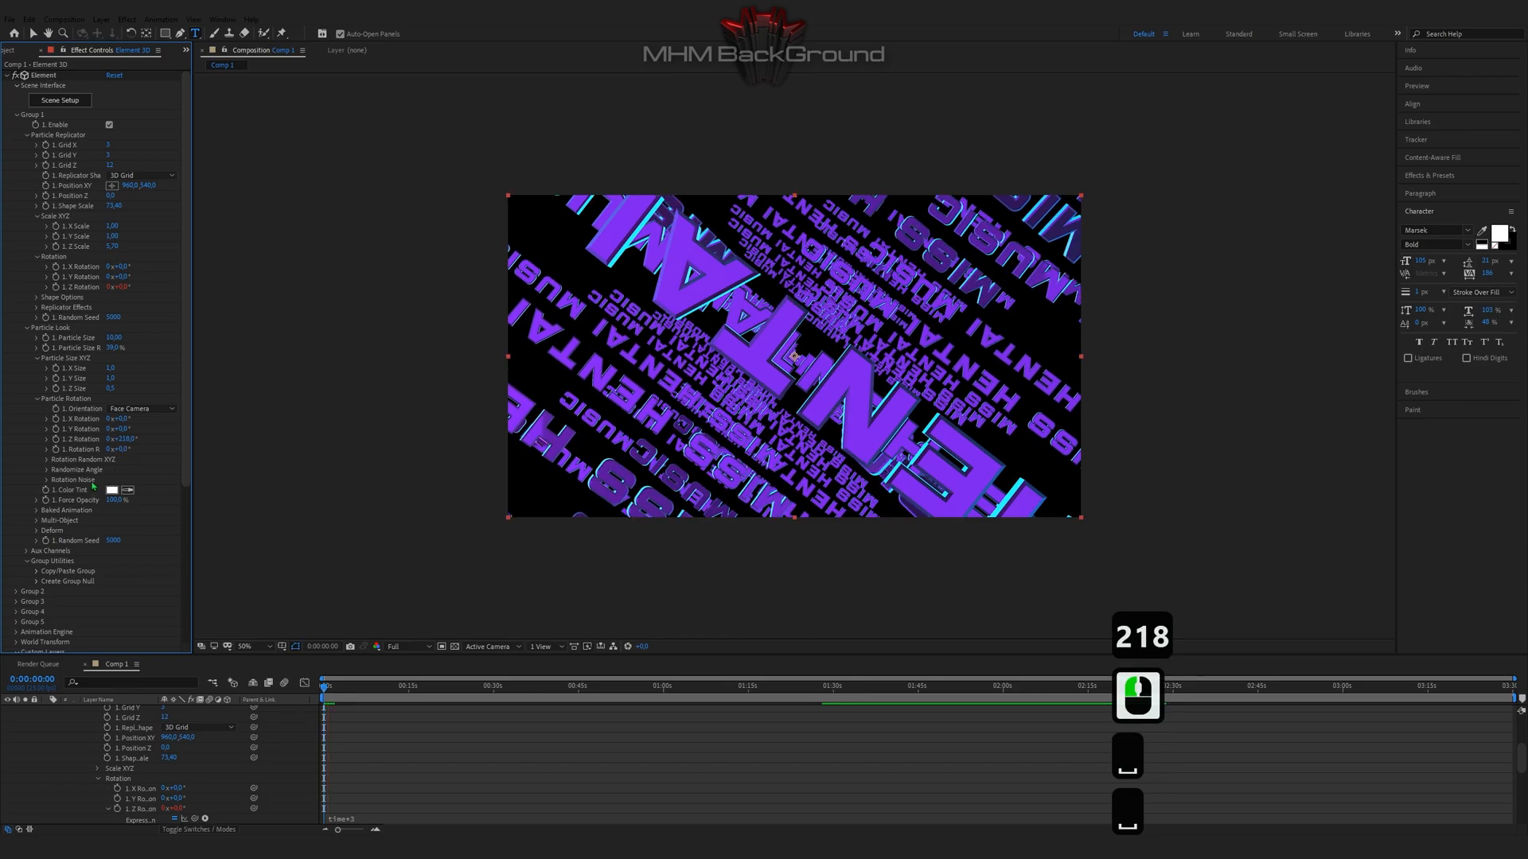
# Enable Twist and Bend deformers and keyframe Twist Phase X for a swirling tunnel.
pyautogui.scroll(-3)
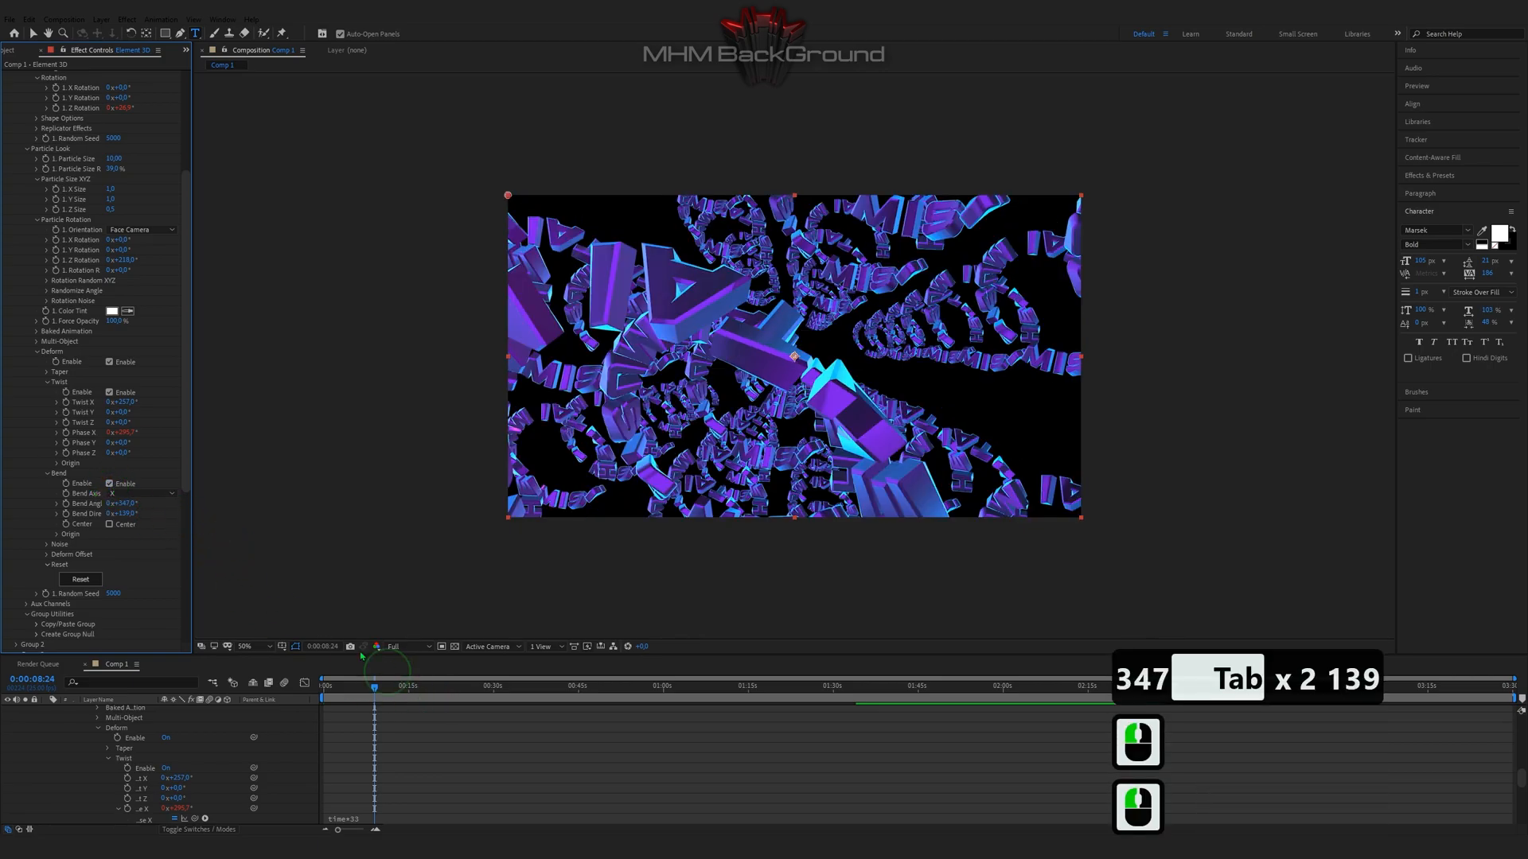
pyautogui.press('Tab')
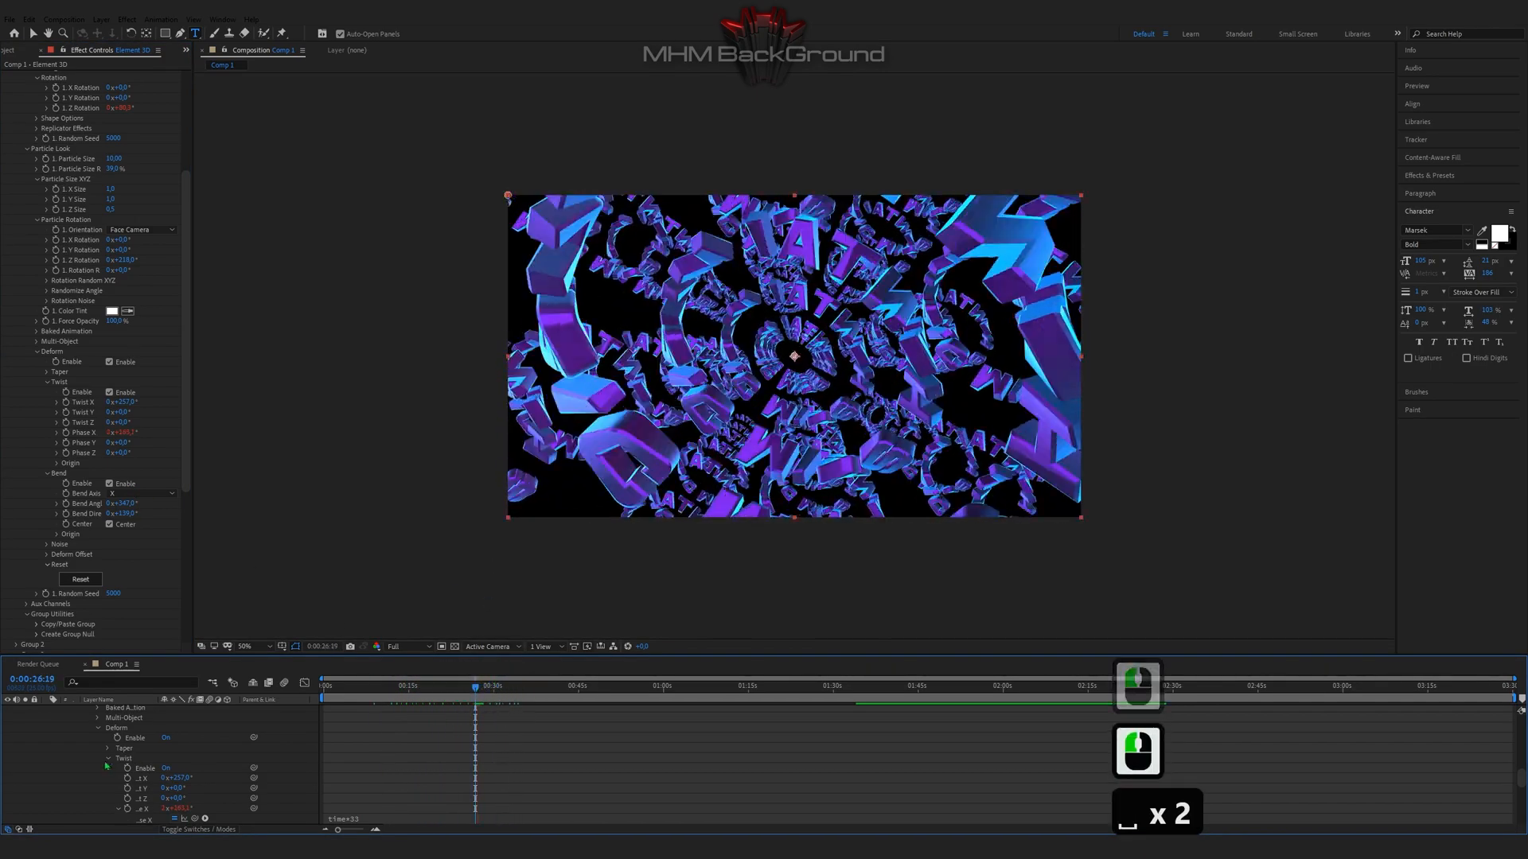
pyautogui.click(1429, 174)
pyautogui.write('emb')
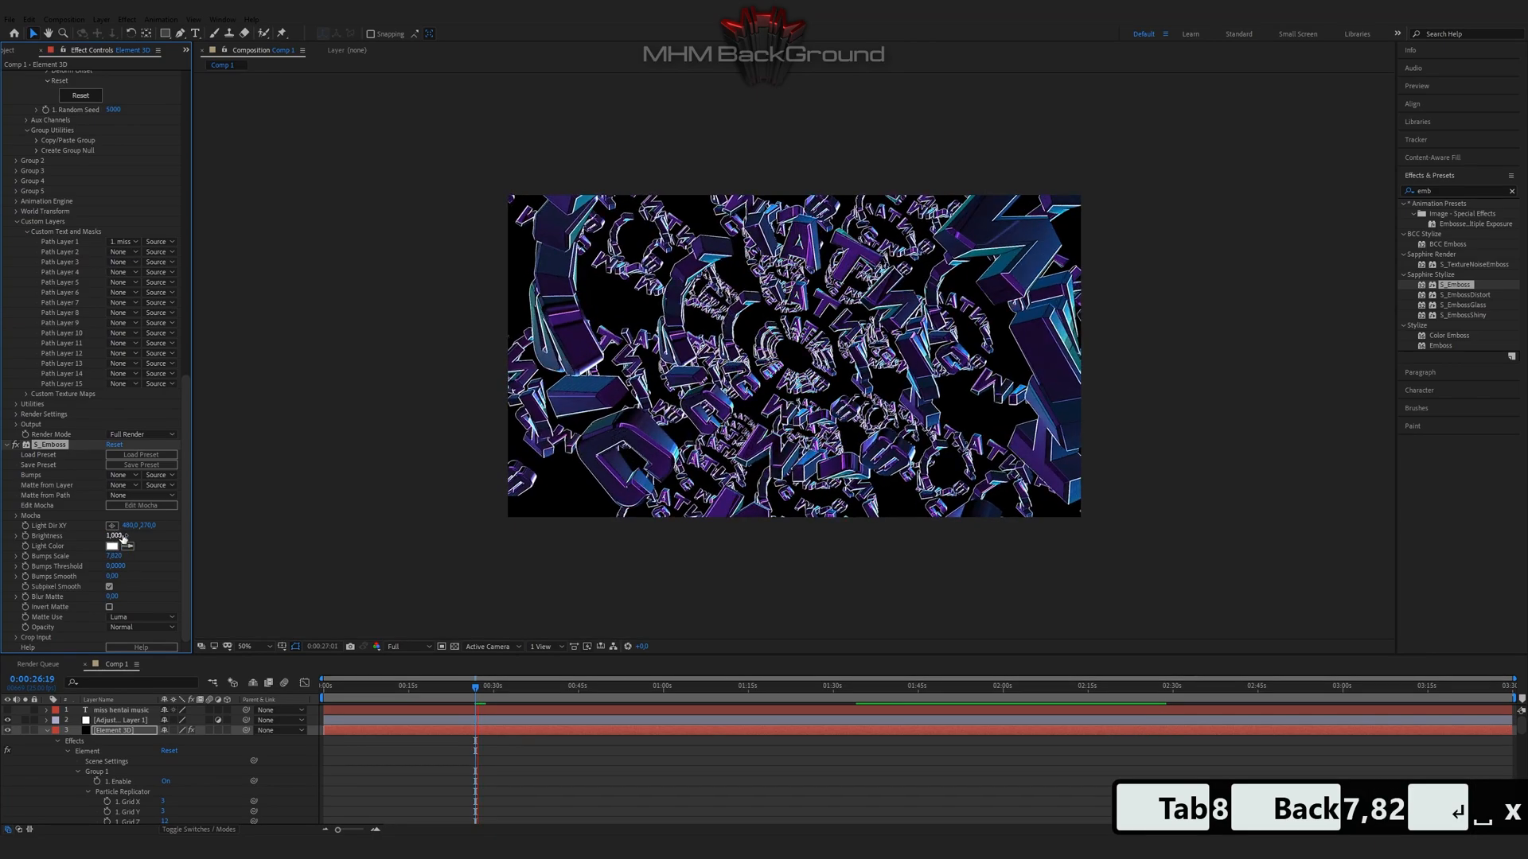
# Duplicate the embossed Element 3D layer with Ctrl+D.
pyautogui.press('ctrl+d')
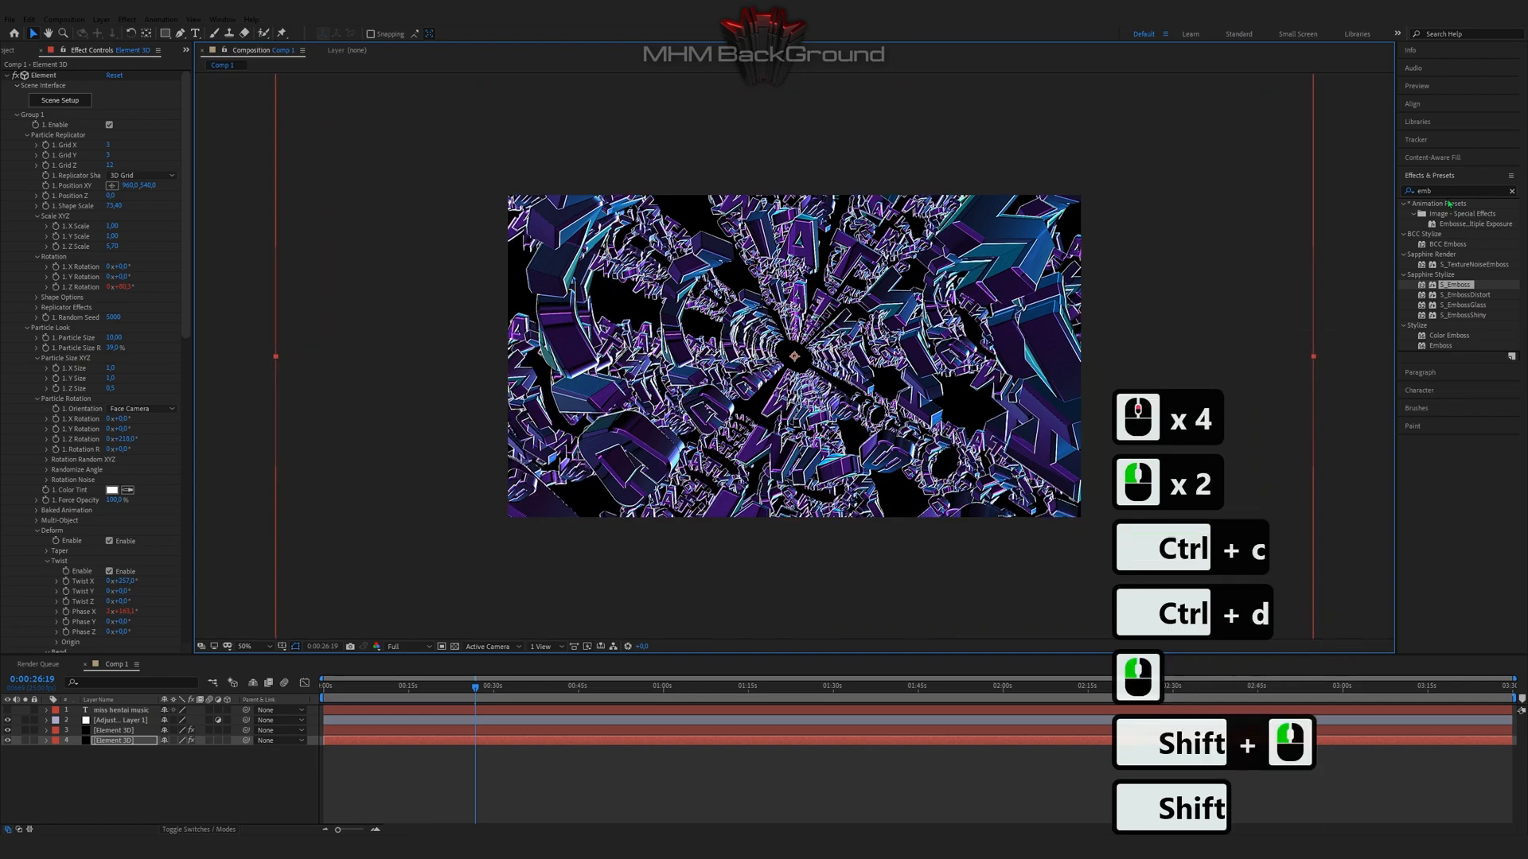
# Apply uni.Blur to the Element 3D layer with Blur Width 472.
pyautogui.write('blur')
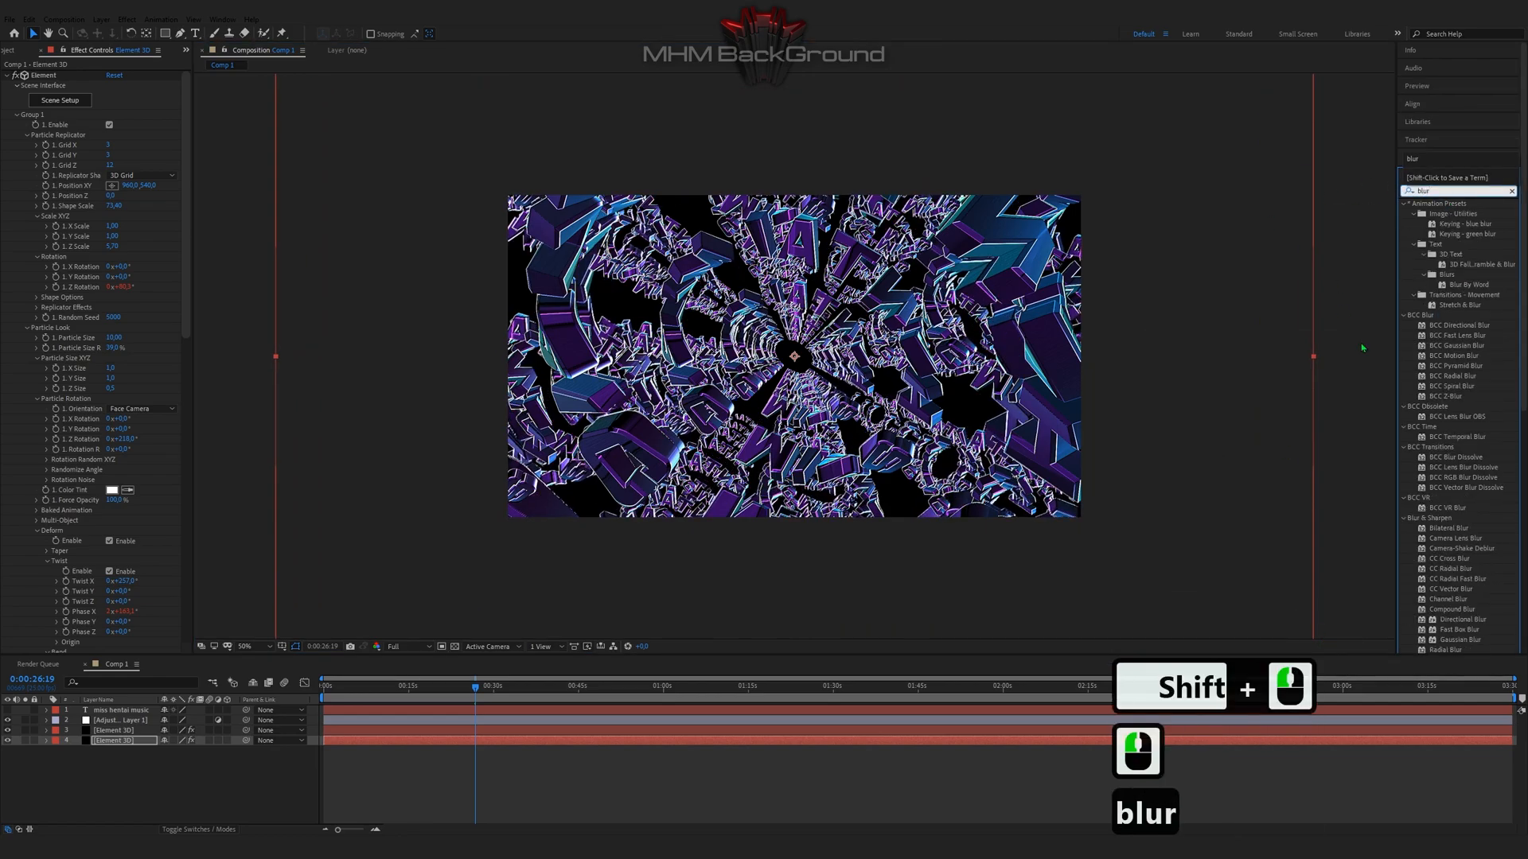
pyautogui.scroll(-3)
pyautogui.write('472')
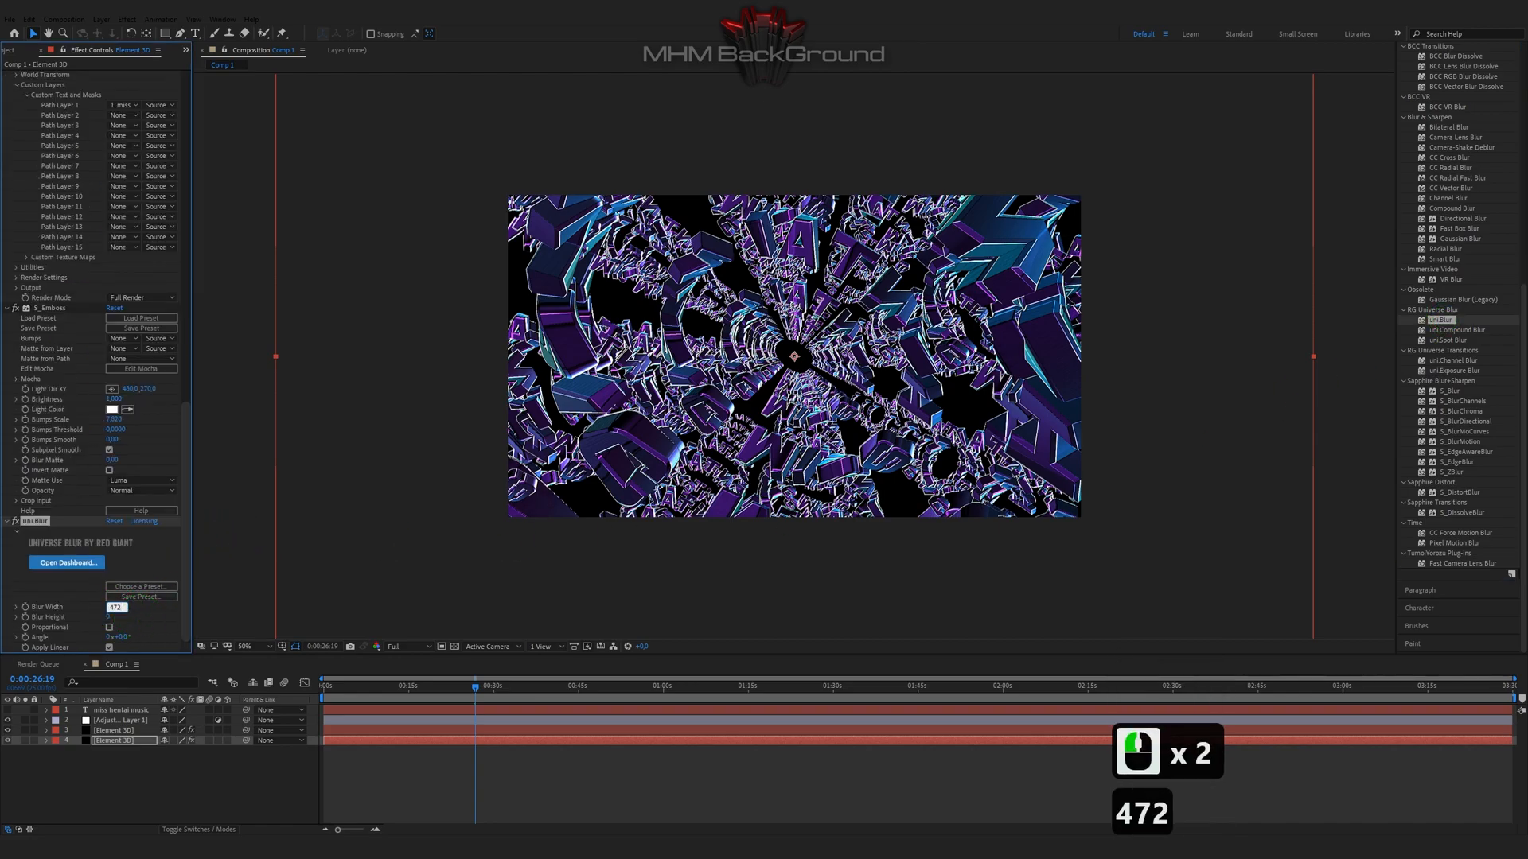
pyautogui.press('Tab')
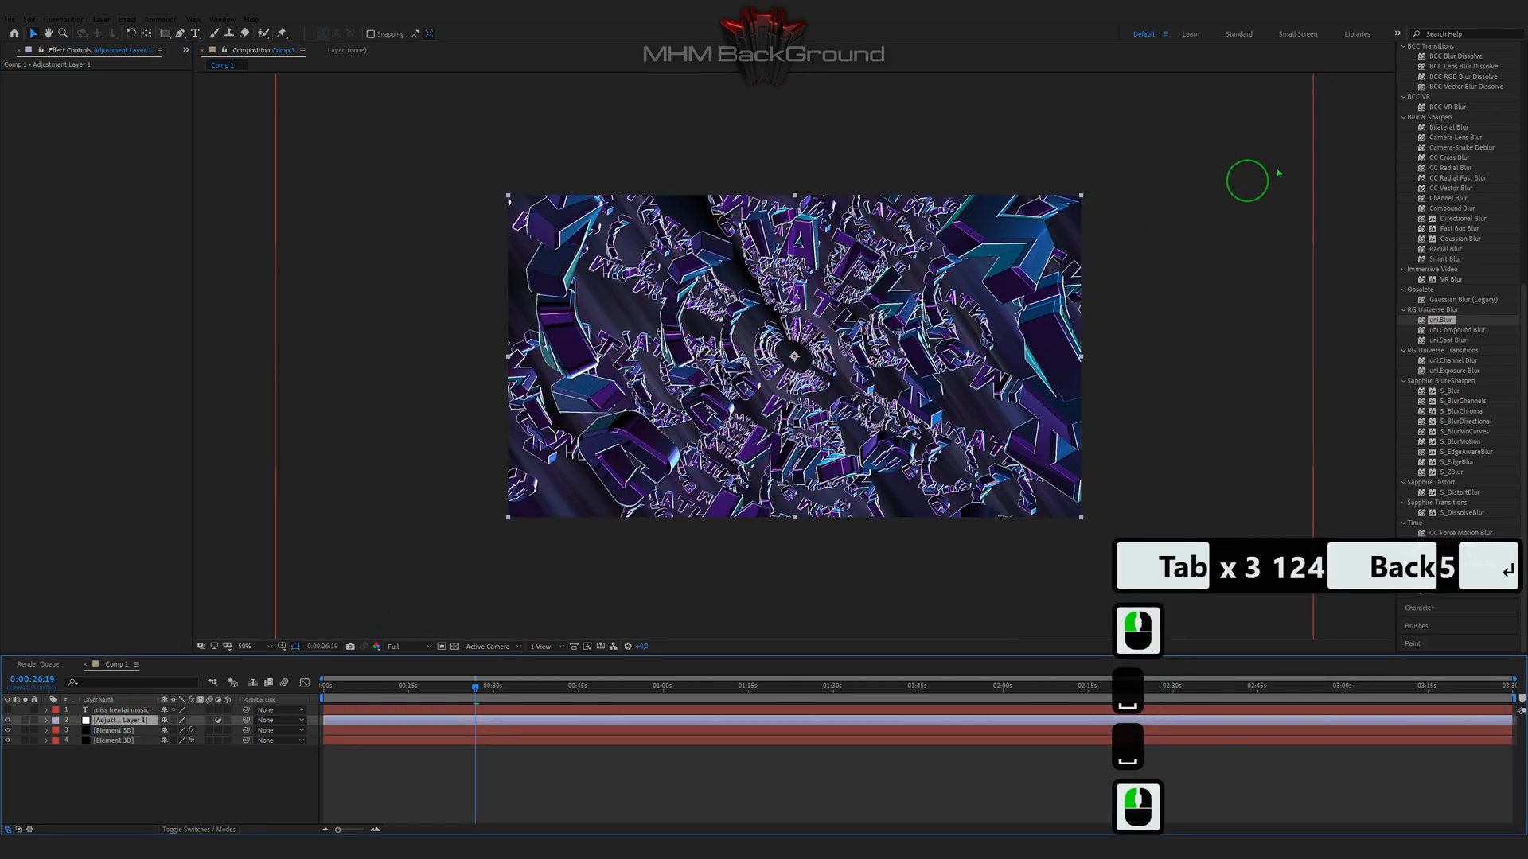
# Apply two Glow effects and uni.ShrinkRay to Adjustment Layer 1.
pyautogui.write('glow')
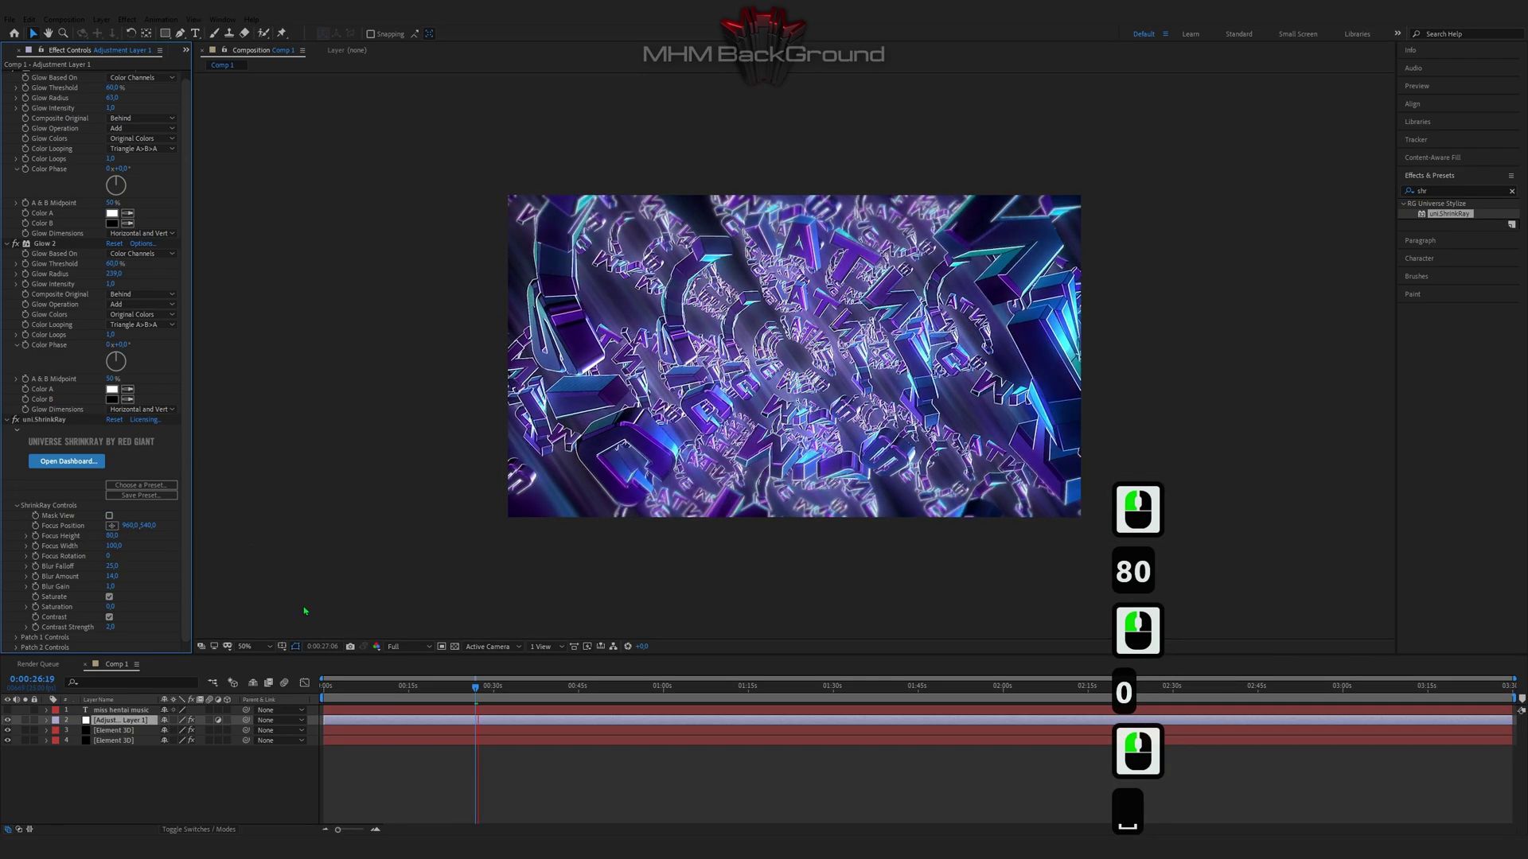
pyautogui.click(538, 685)
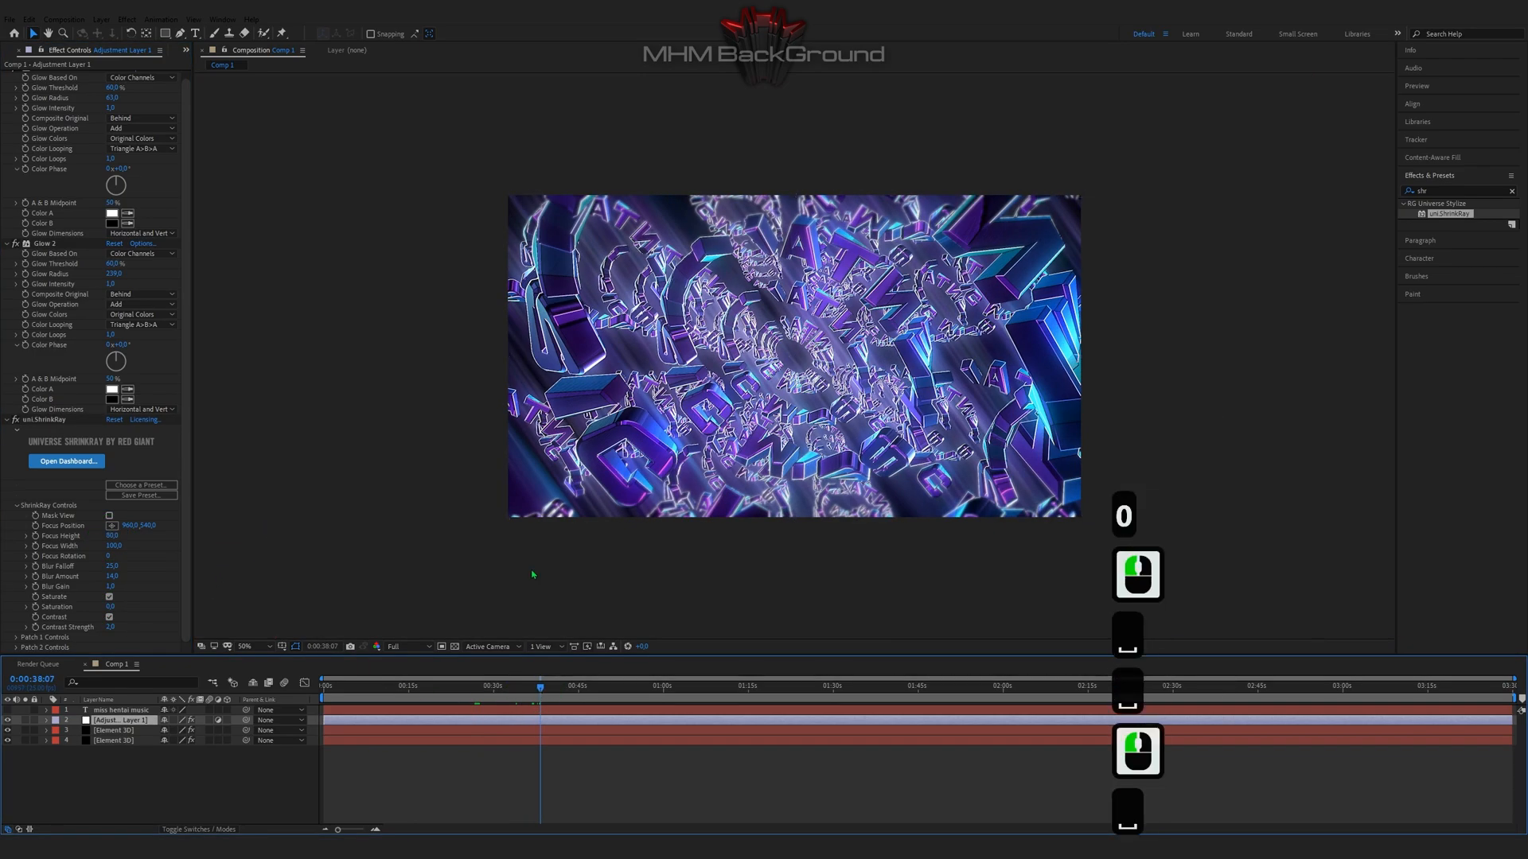